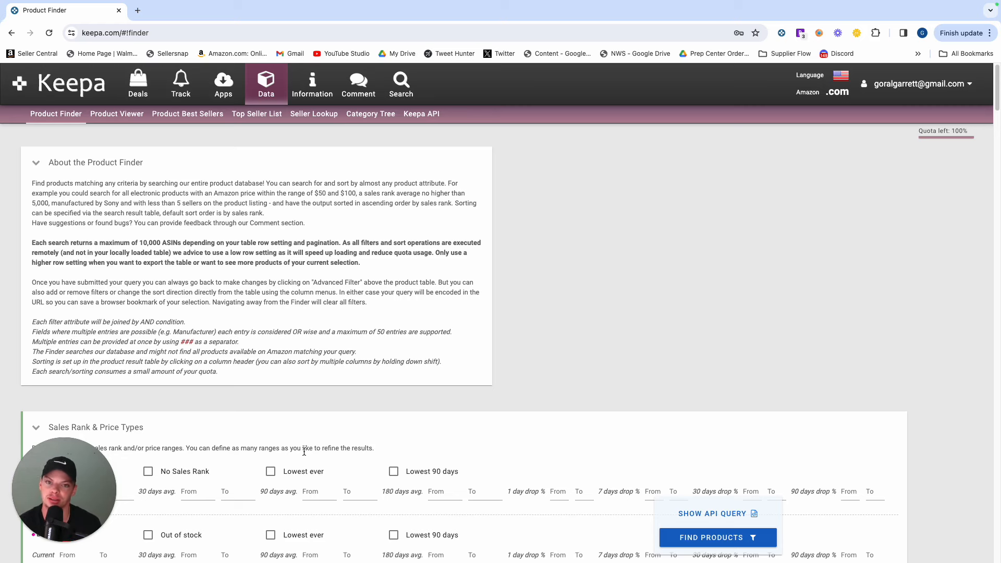
mouse_move(203, 406)
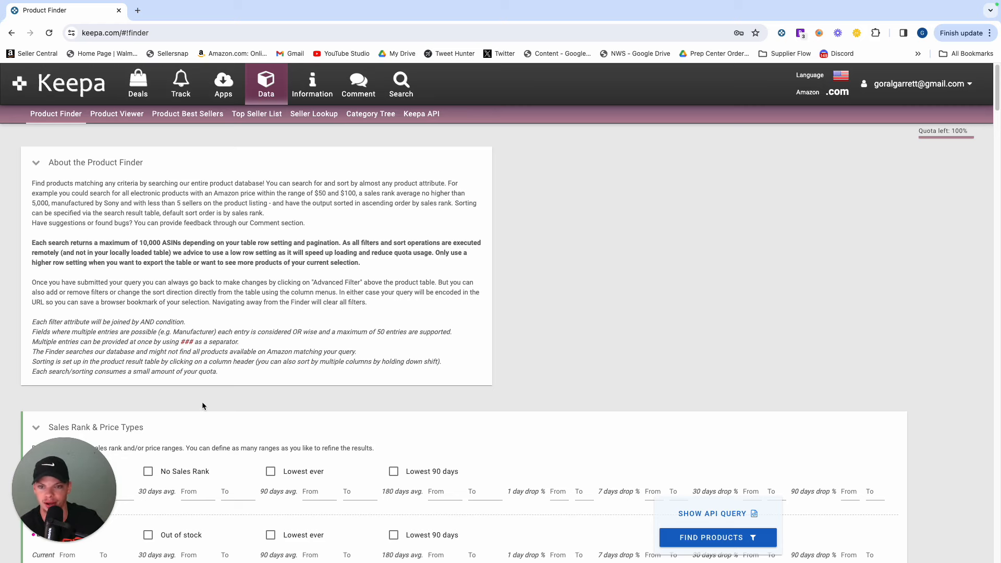
- Scroll the Product Finder form past the price ranges to the Buy Box section
scroll("down", 3)
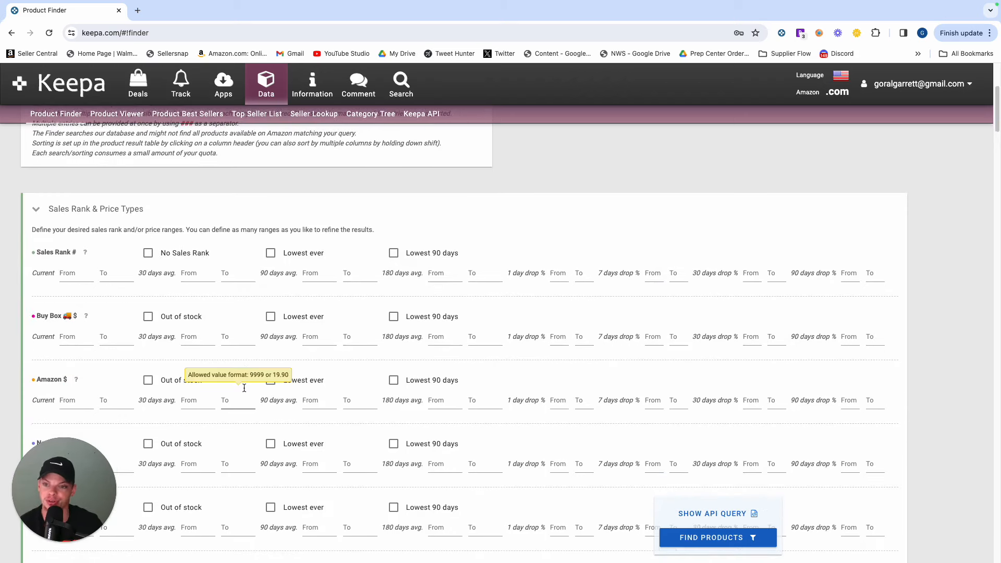
scroll("down", 3)
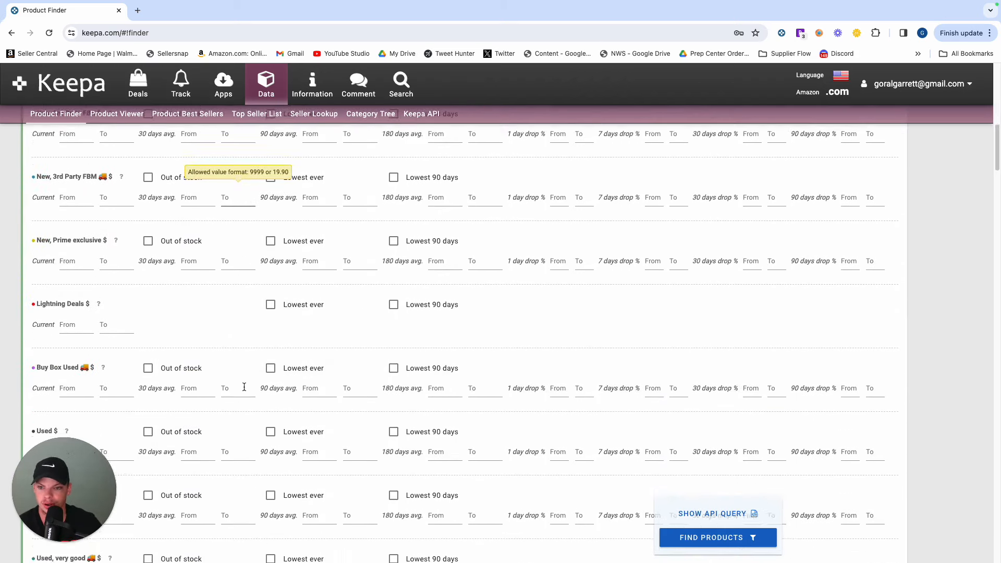
scroll("down", 3)
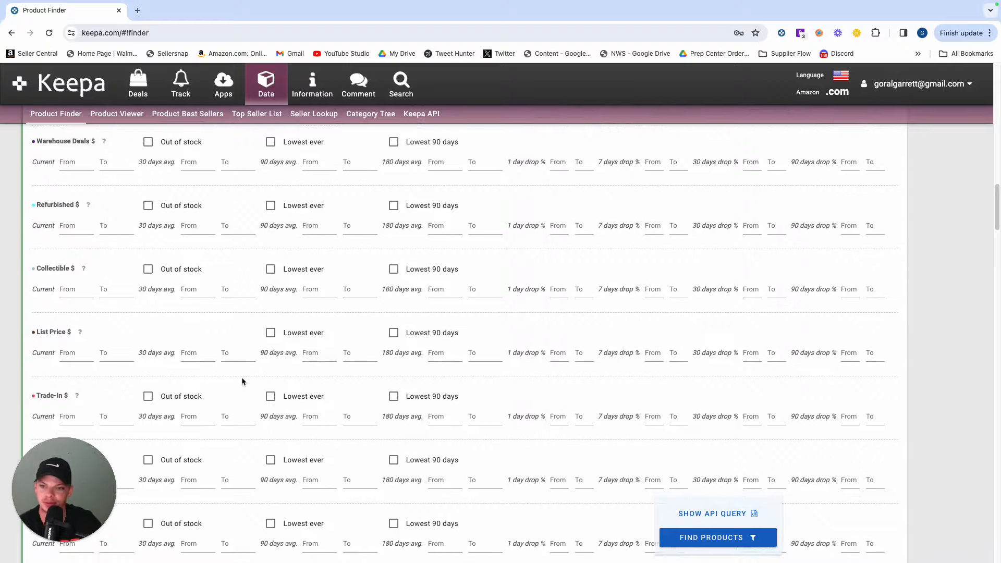
scroll("up", 3)
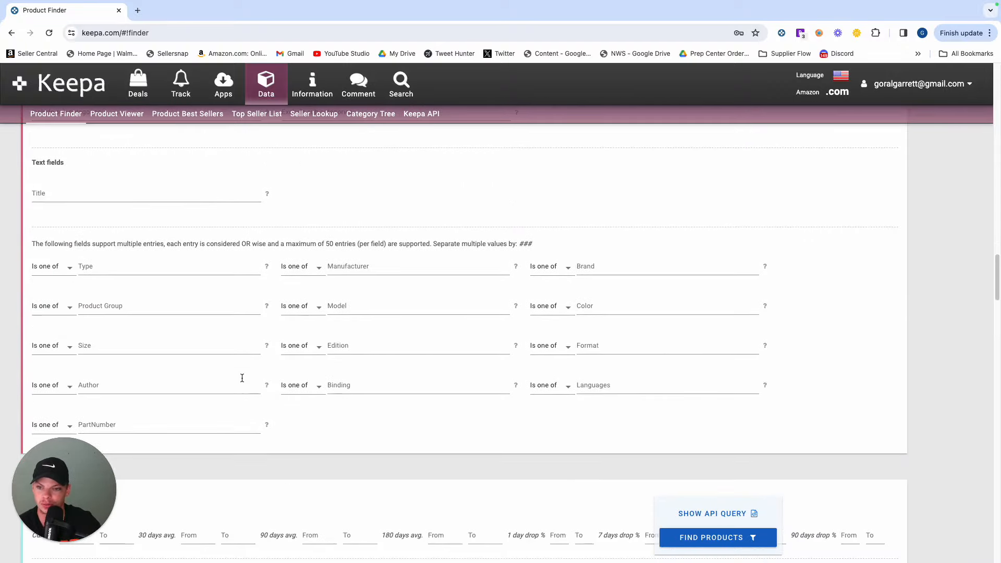
scroll("up", 3)
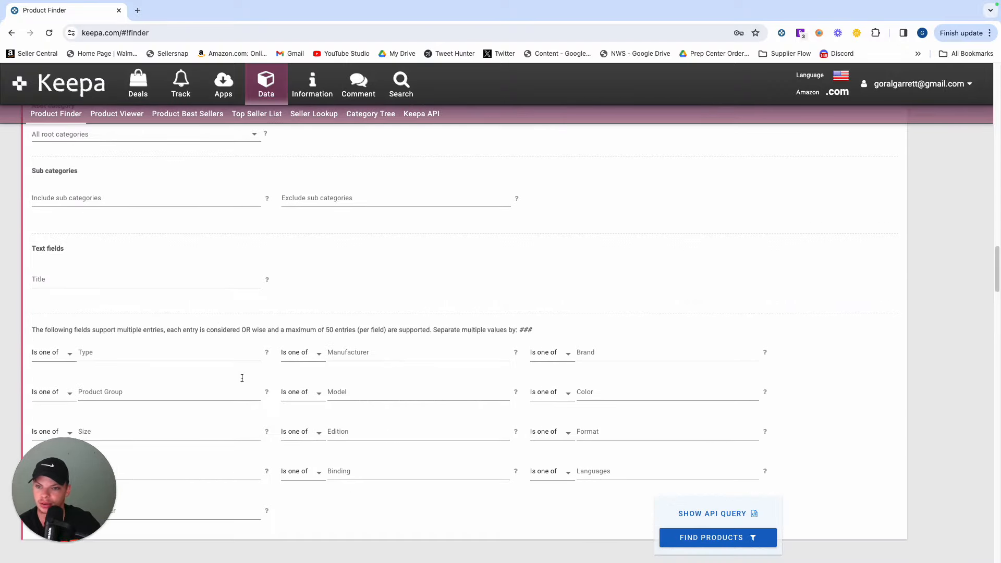
scroll("down", 3)
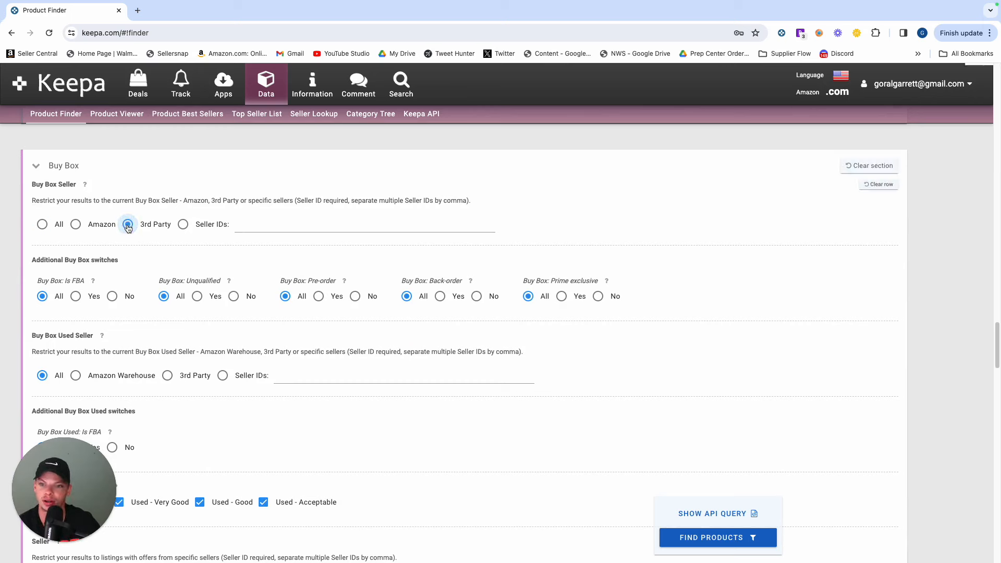
- Set Buy Box Seller to 3rd Party and Buy Box Is FBA to No
left_click(127, 225)
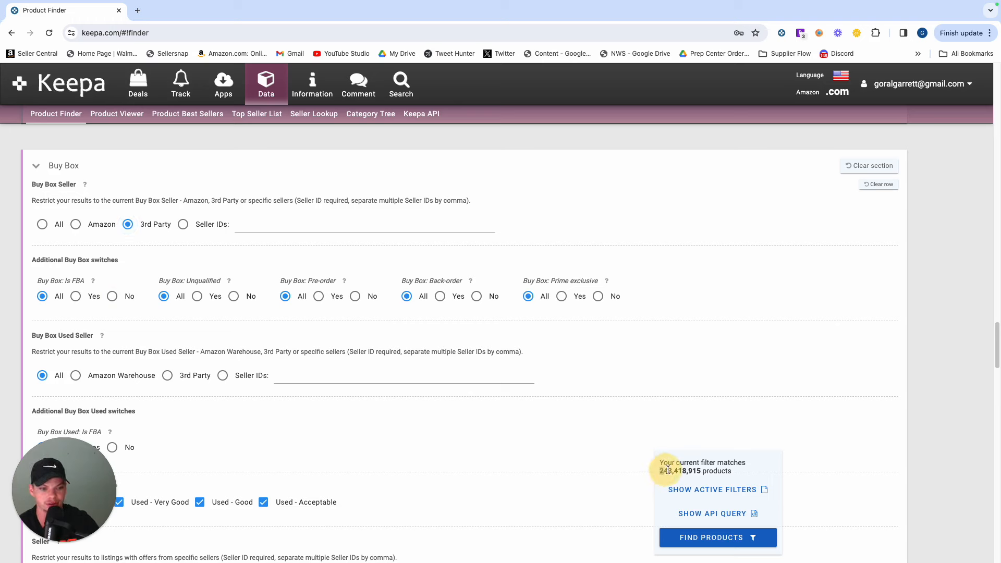
mouse_move(572, 391)
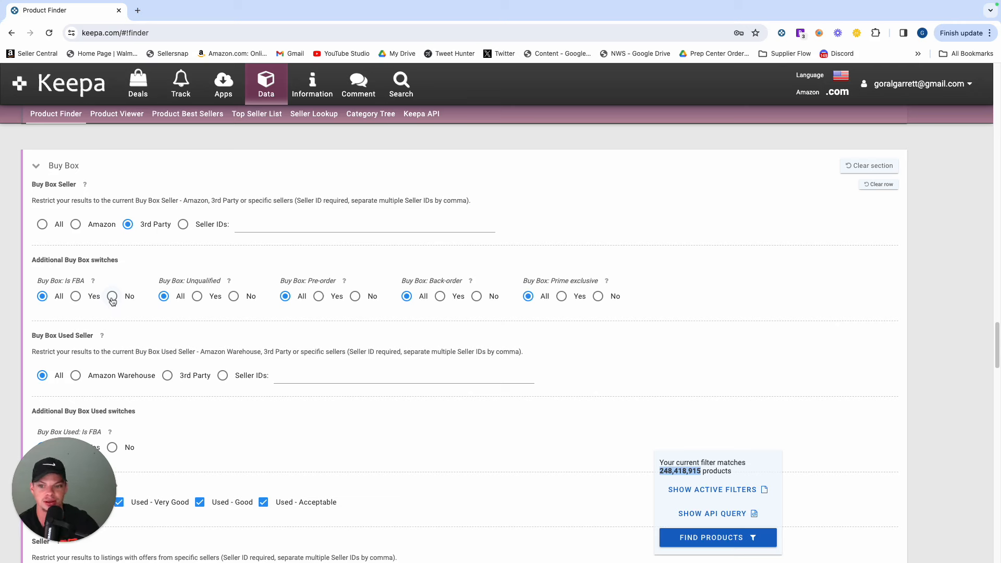
mouse_move(112, 301)
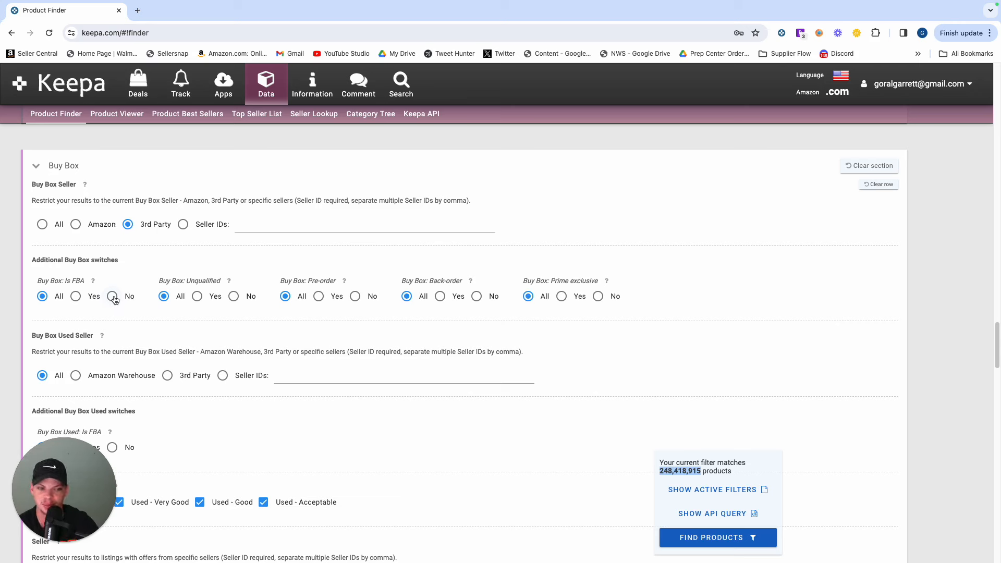
left_click(112, 296)
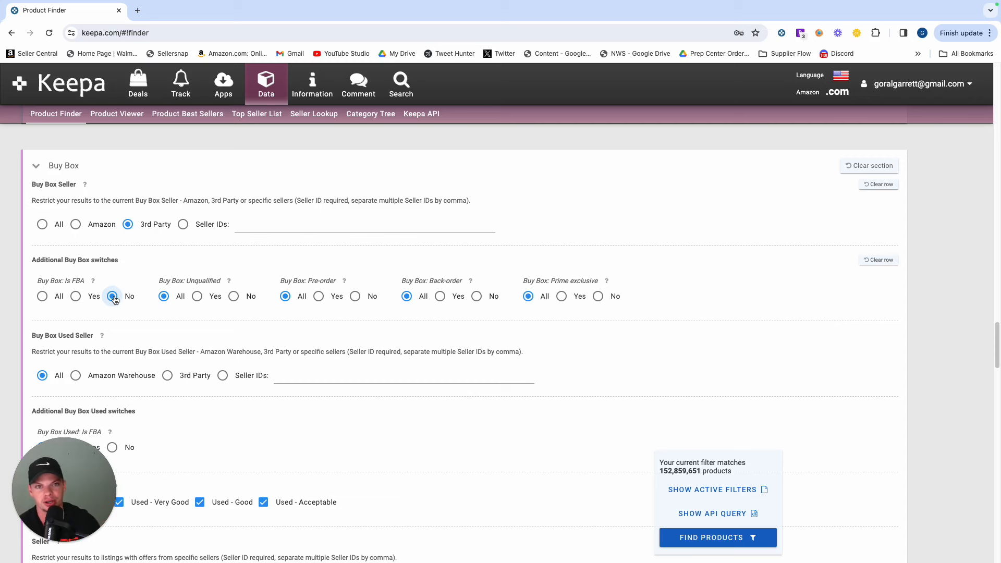
mouse_move(121, 305)
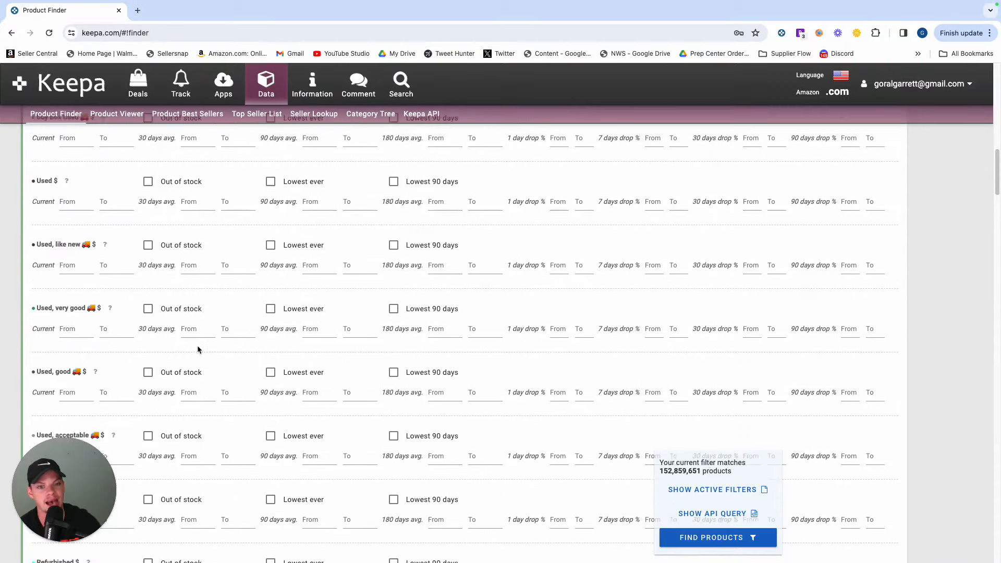
- Enter 50000 as the maximum current sales rank, leaving 1,858,671 matches
scroll("up", 3)
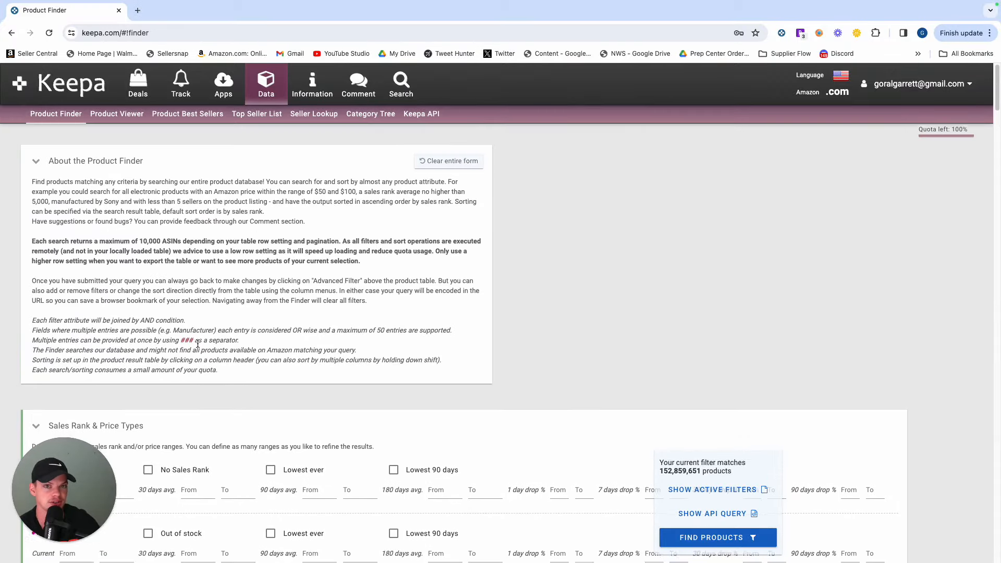
scroll("down", 3)
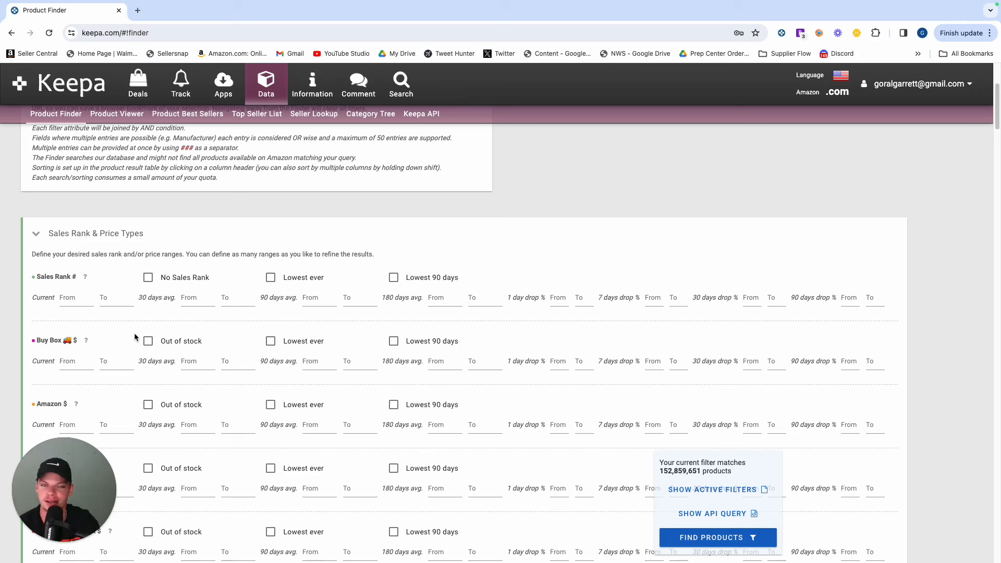
mouse_move(99, 313)
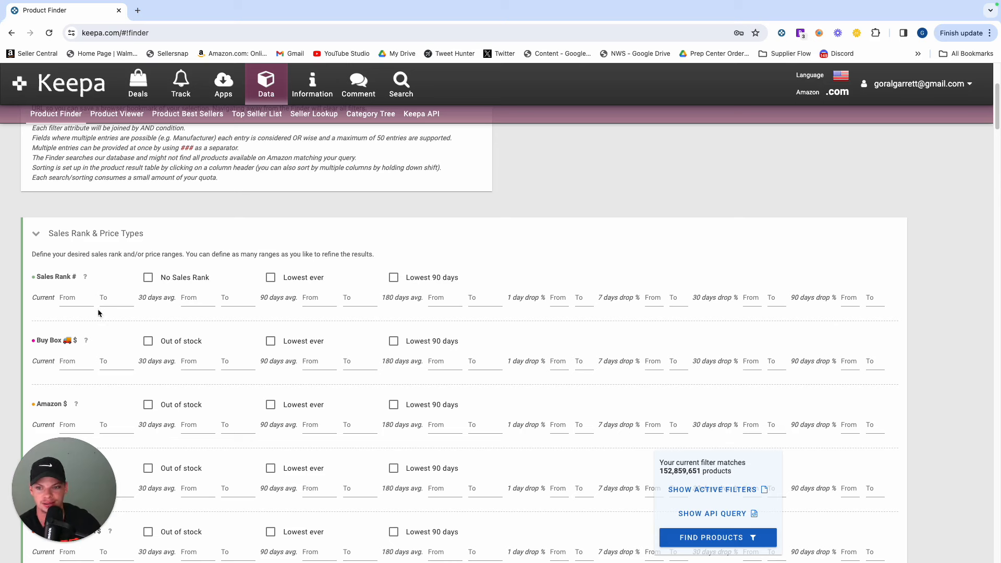
type("50000")
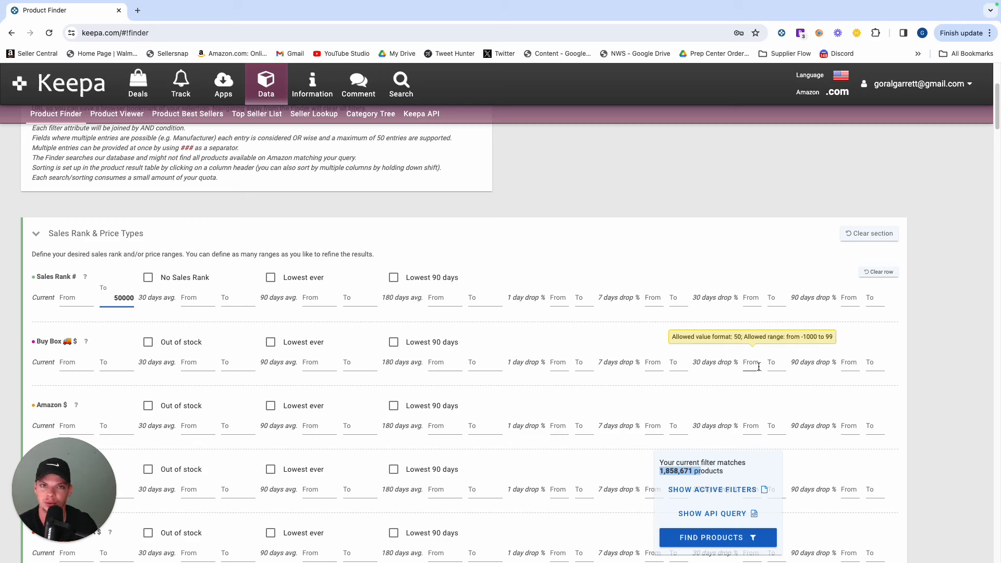
mouse_move(782, 365)
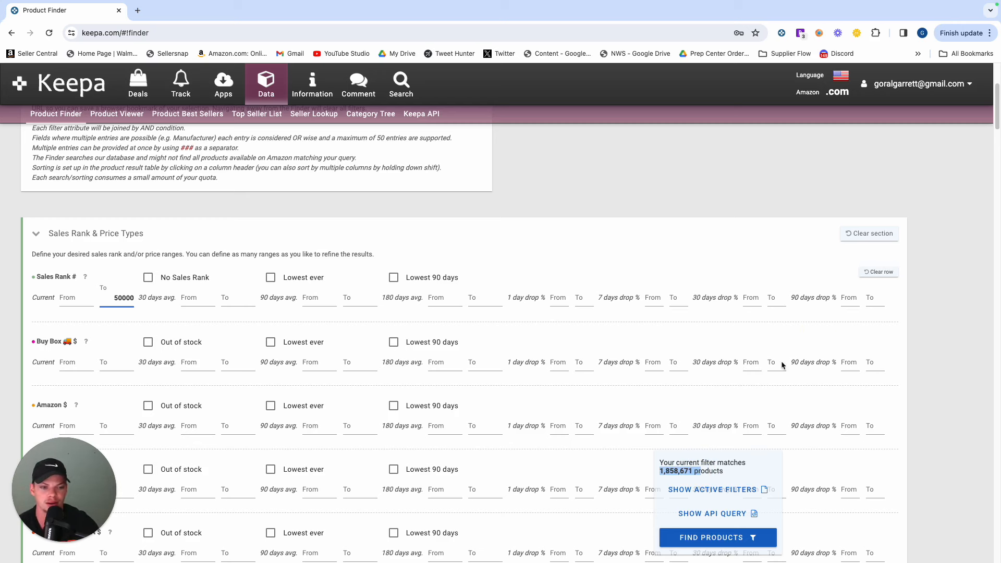
mouse_move(911, 399)
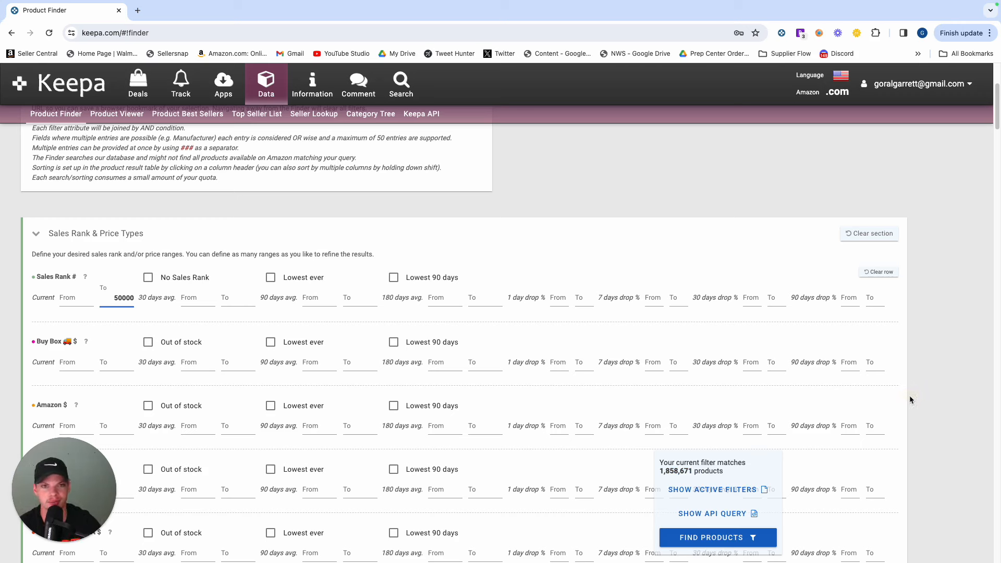
mouse_move(667, 403)
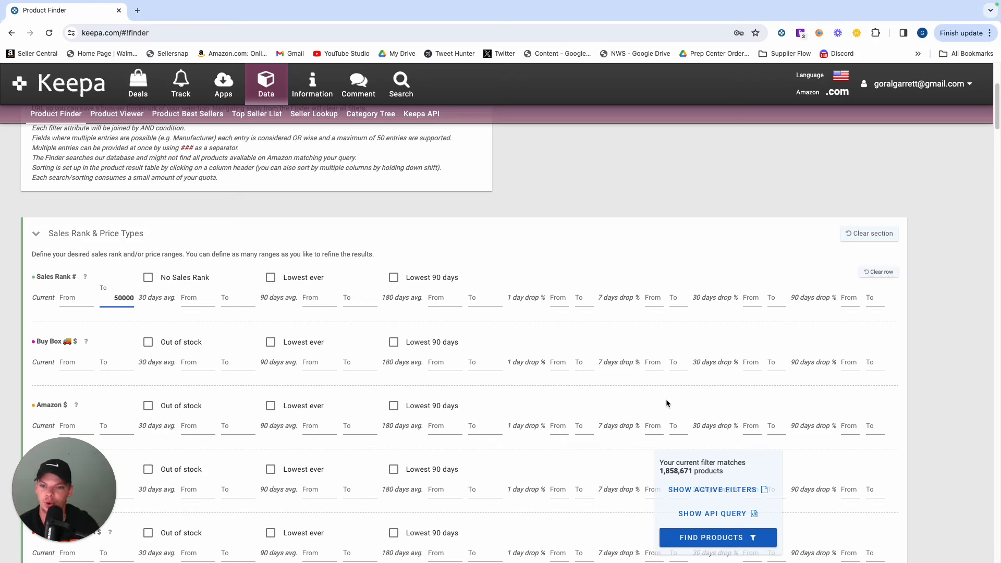
scroll("down", 3)
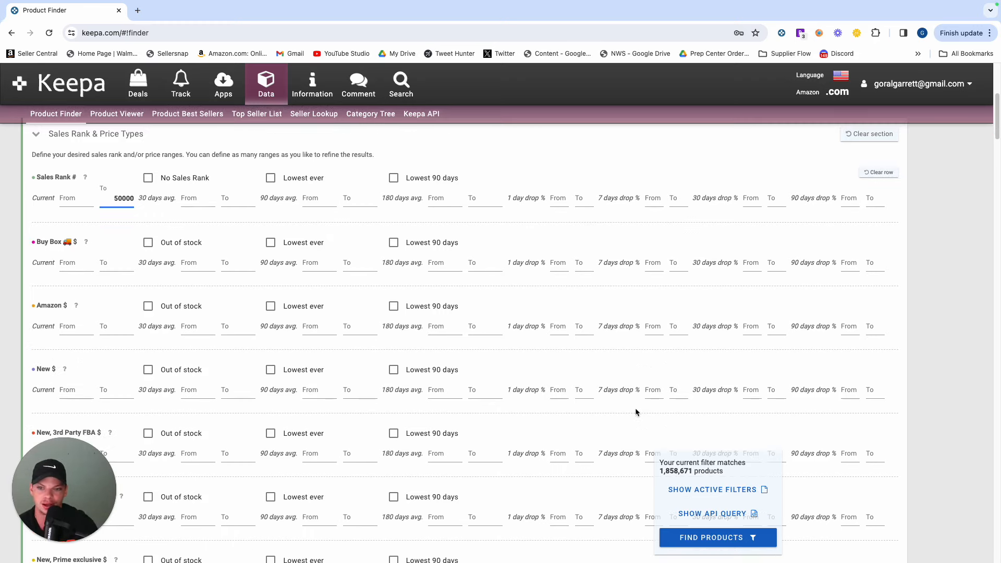
scroll("down", 3)
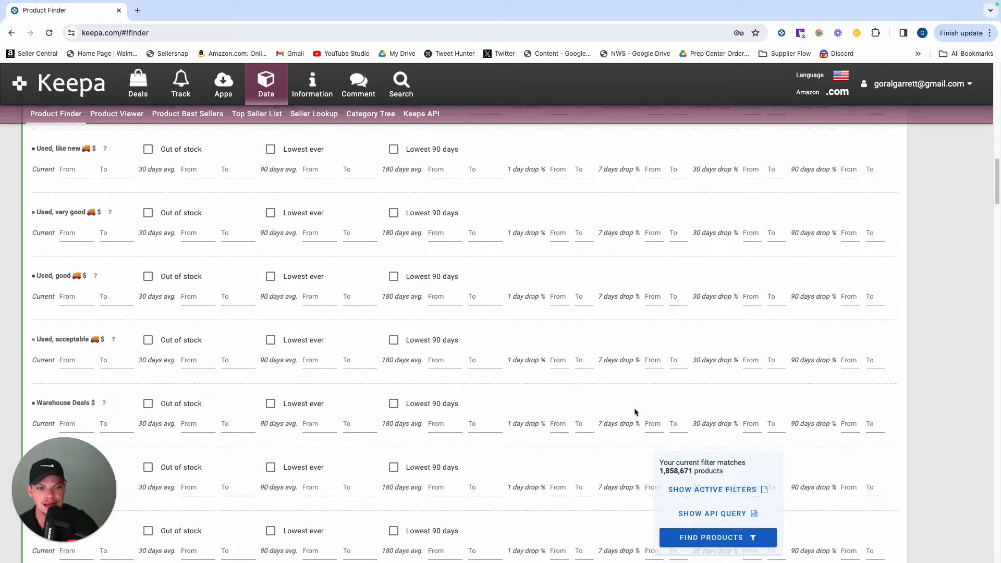
scroll("down", 3)
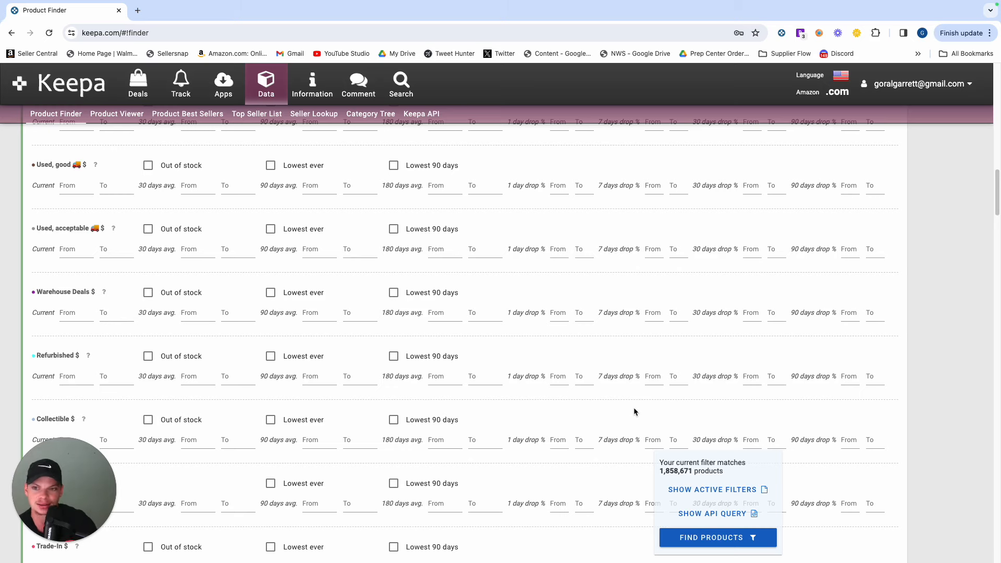
- Restrict the Brand filter to nike, cutting matches to 5,564 products
scroll("up", 3)
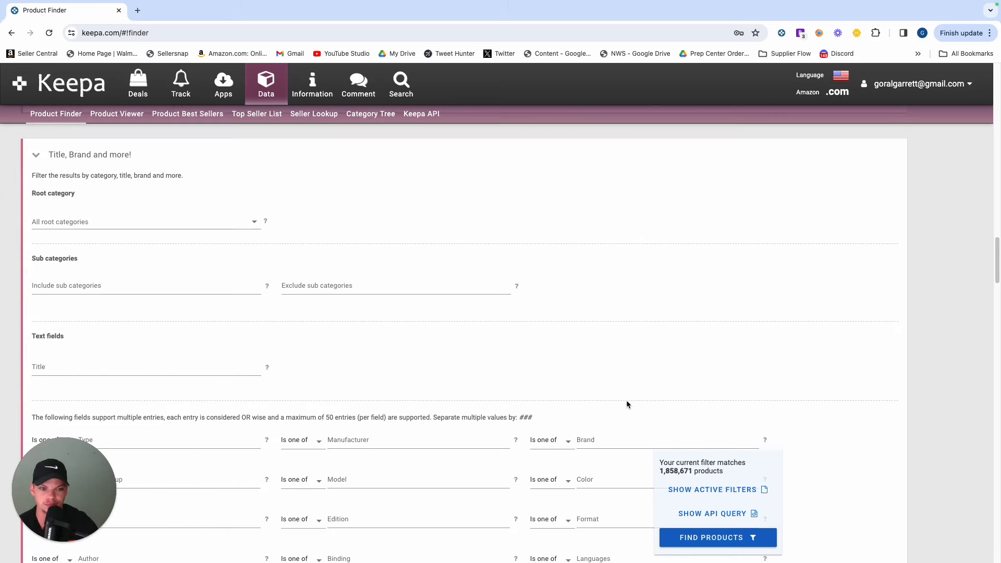
left_click(664, 342)
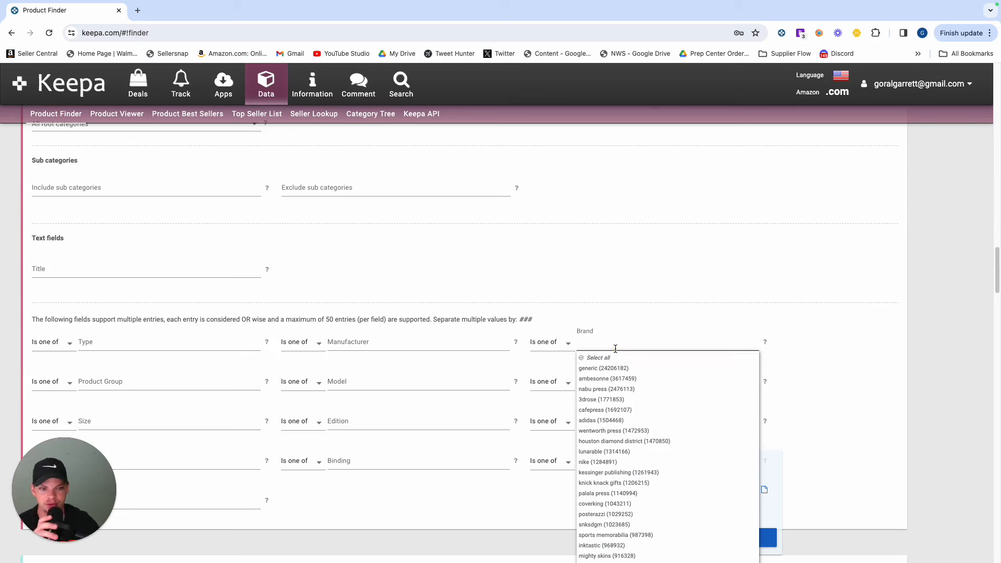
type("nike")
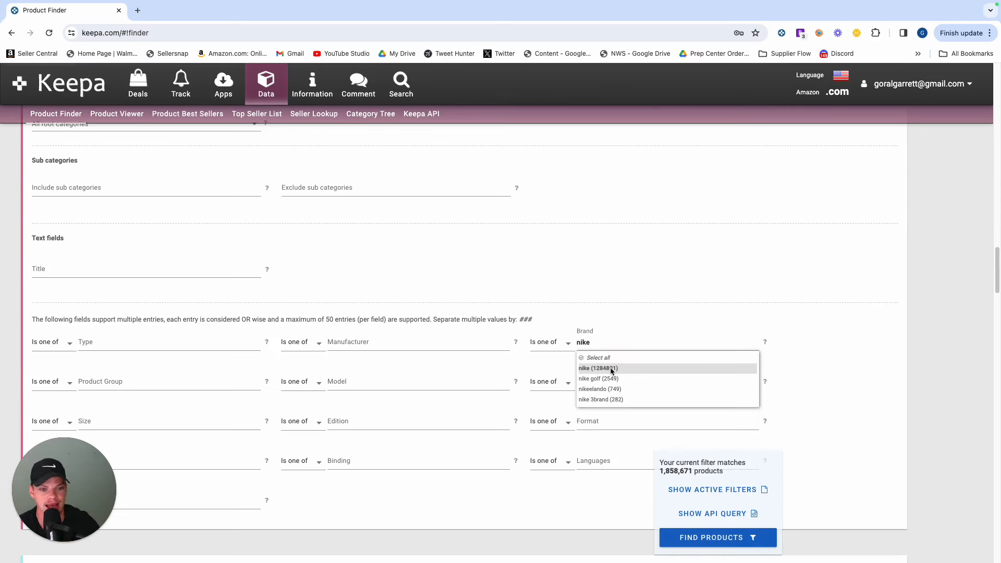
left_click(597, 368)
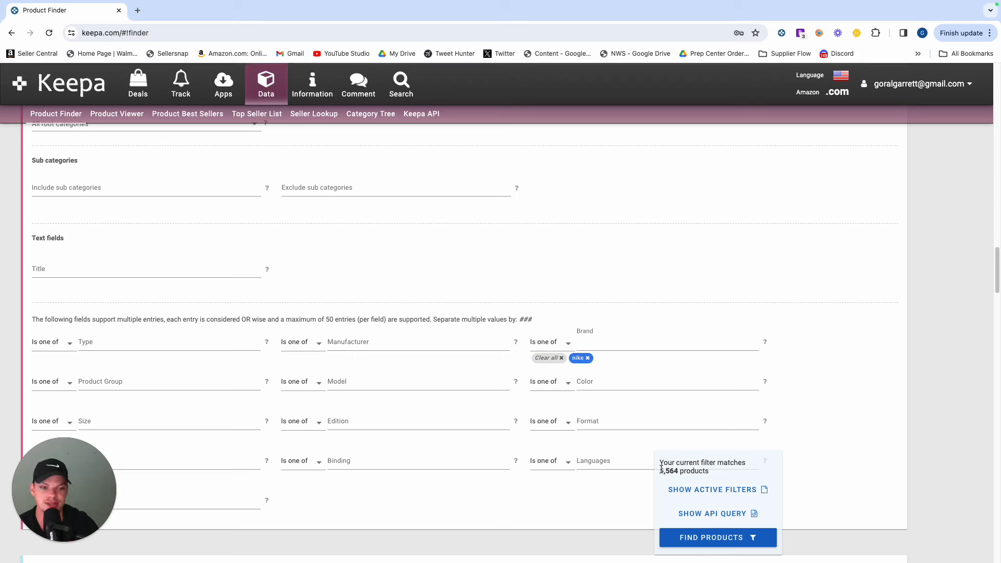
mouse_move(520, 372)
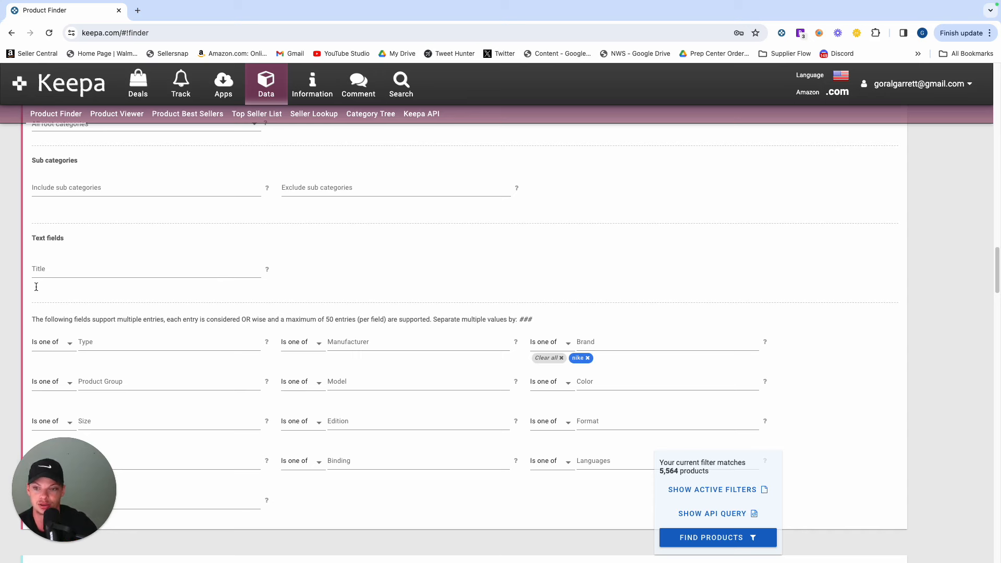
- Enter backpack as the title keyword filter
left_click(147, 269)
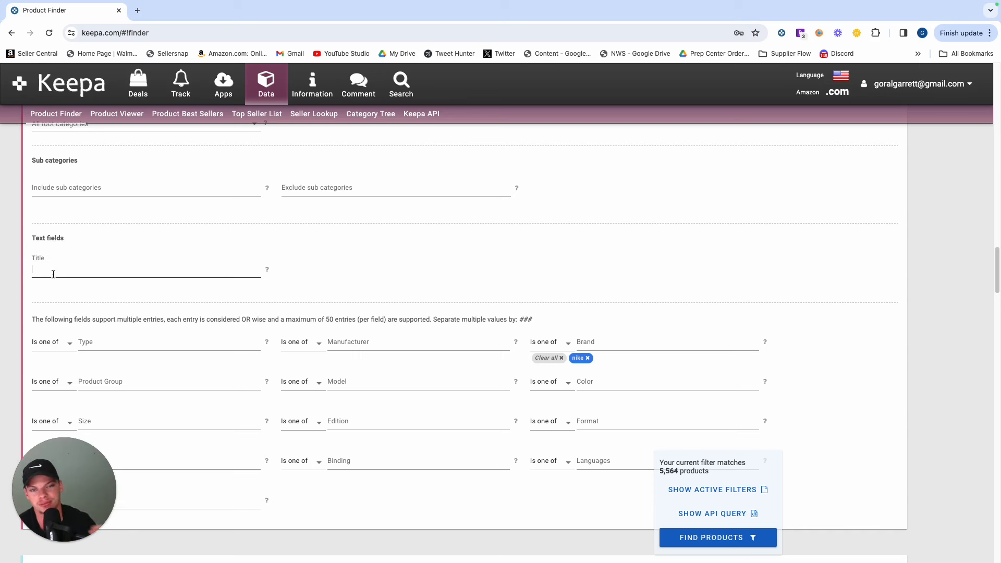
type("b")
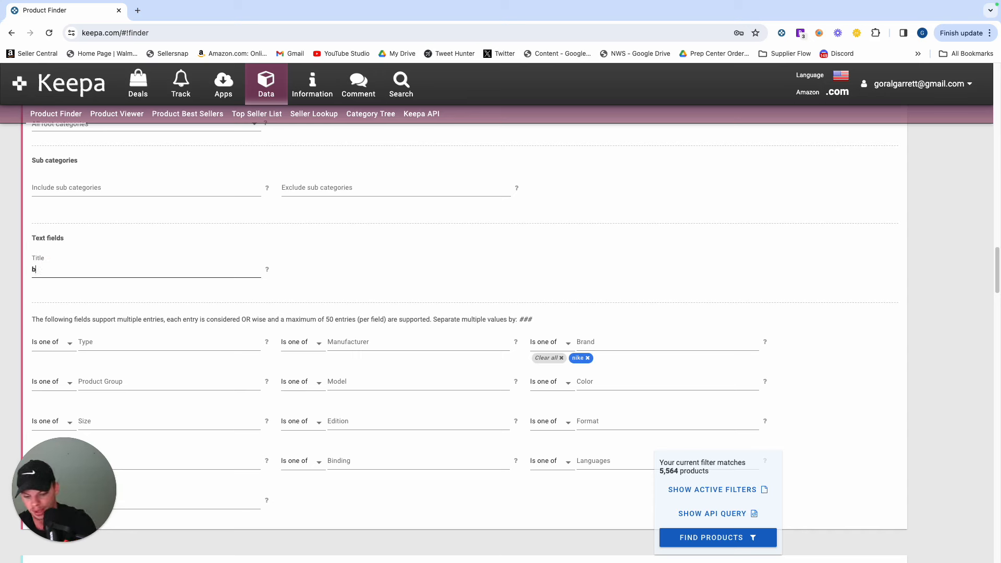
type("ackpack")
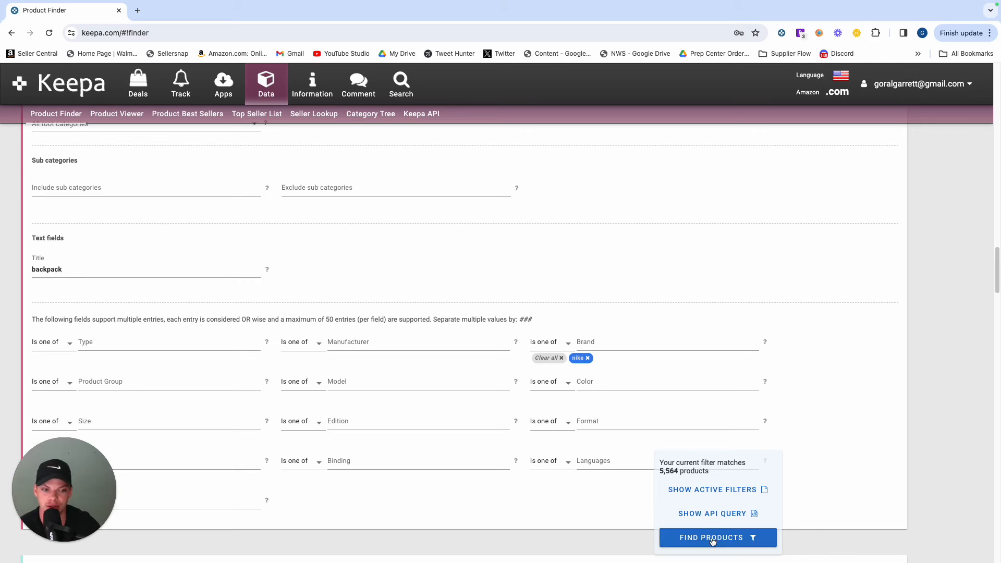
left_click(717, 536)
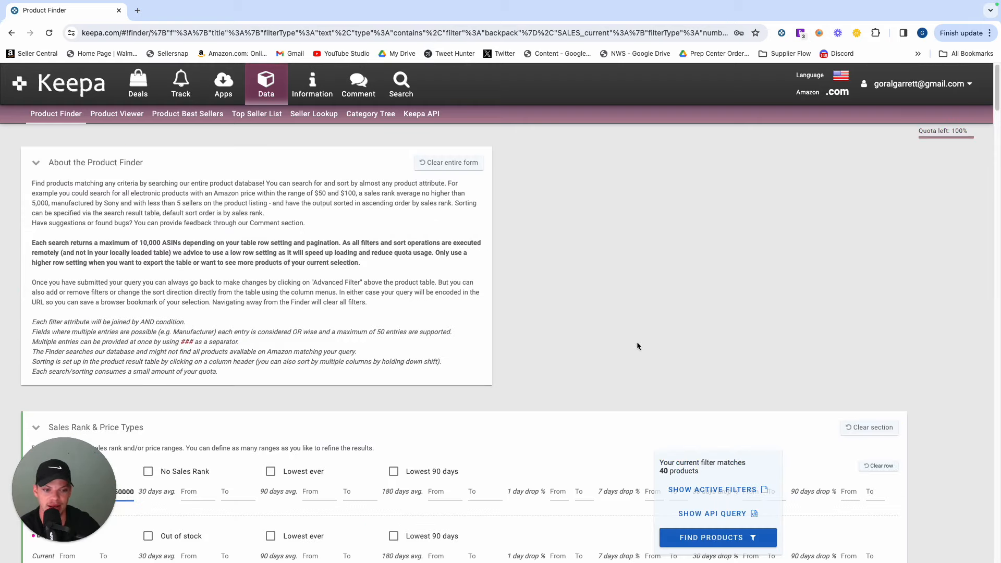
scroll("down", 3)
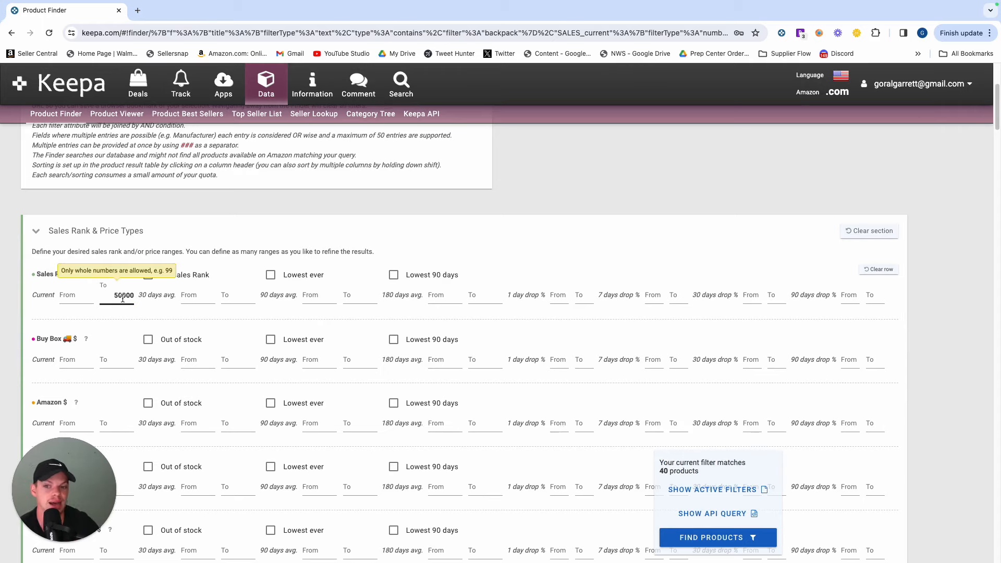
scroll("down", 3)
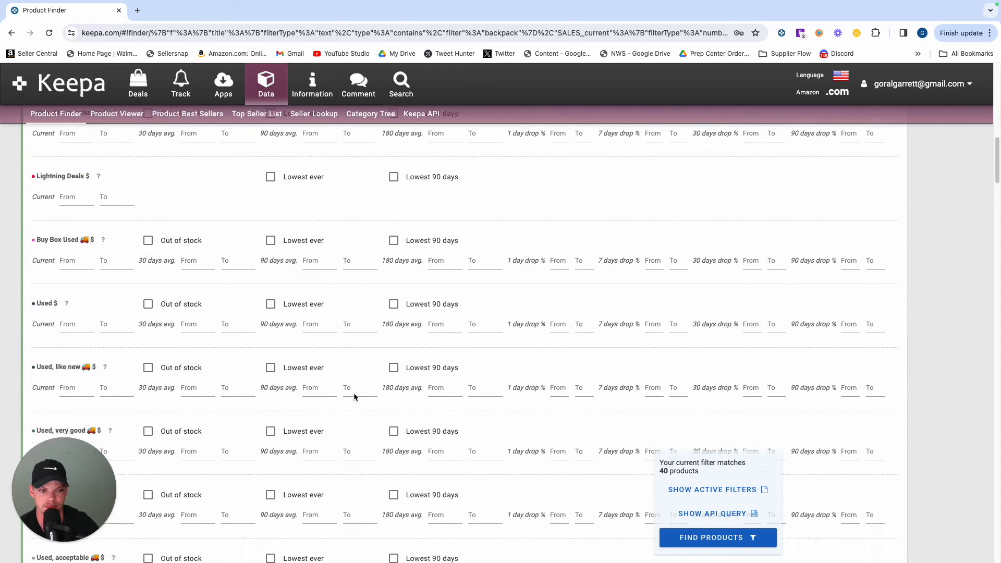
scroll("up", 3)
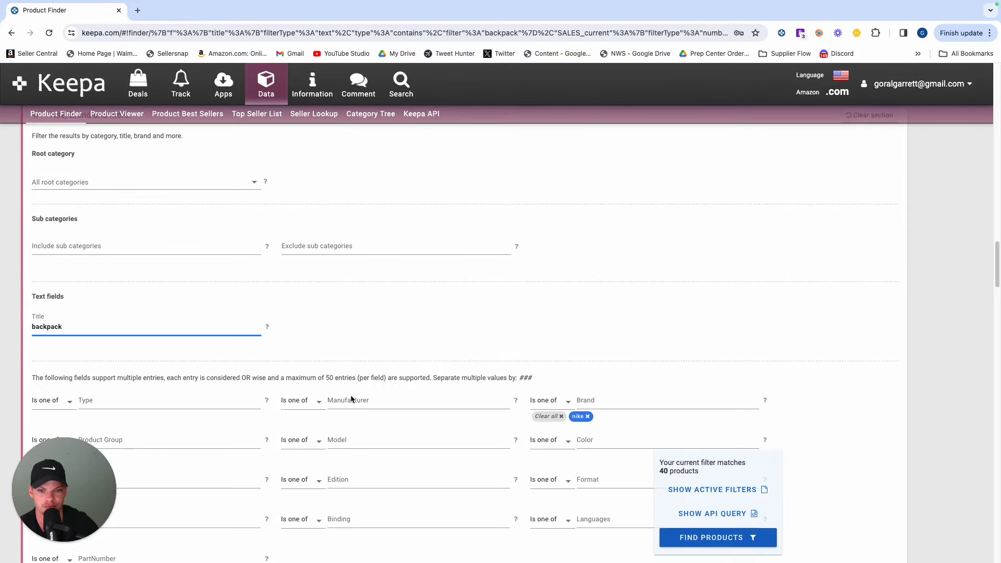
scroll("down", 3)
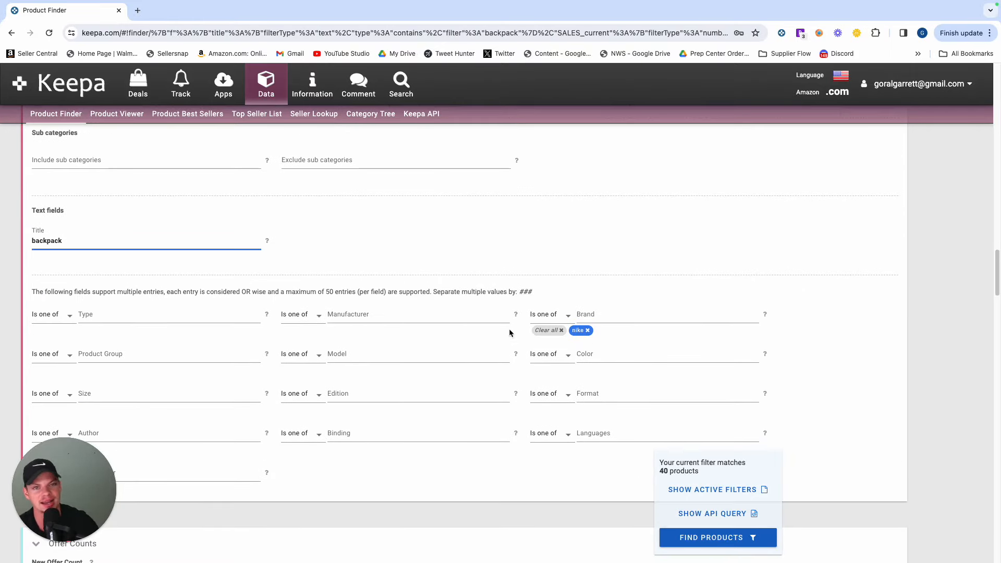
scroll("down", 3)
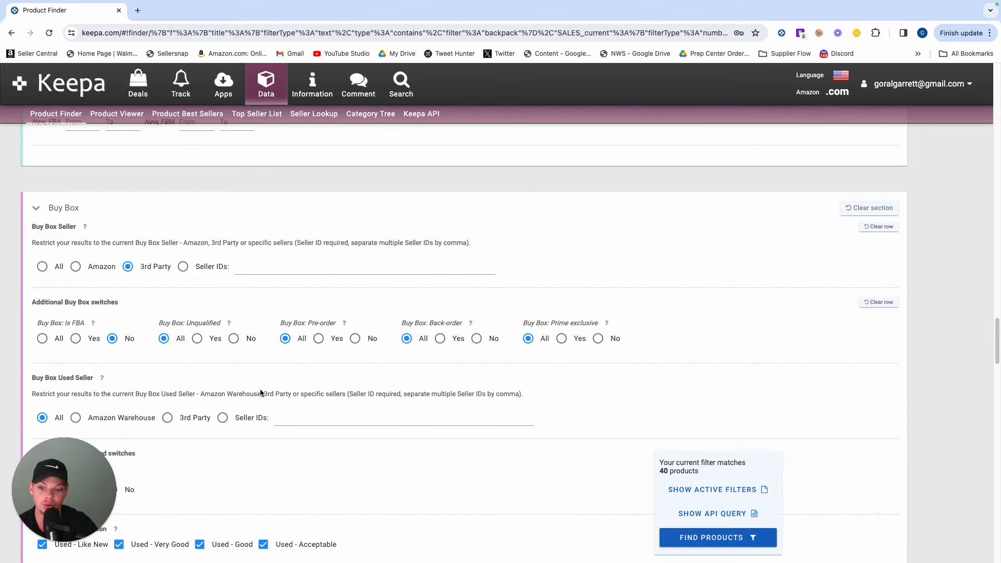
mouse_move(96, 317)
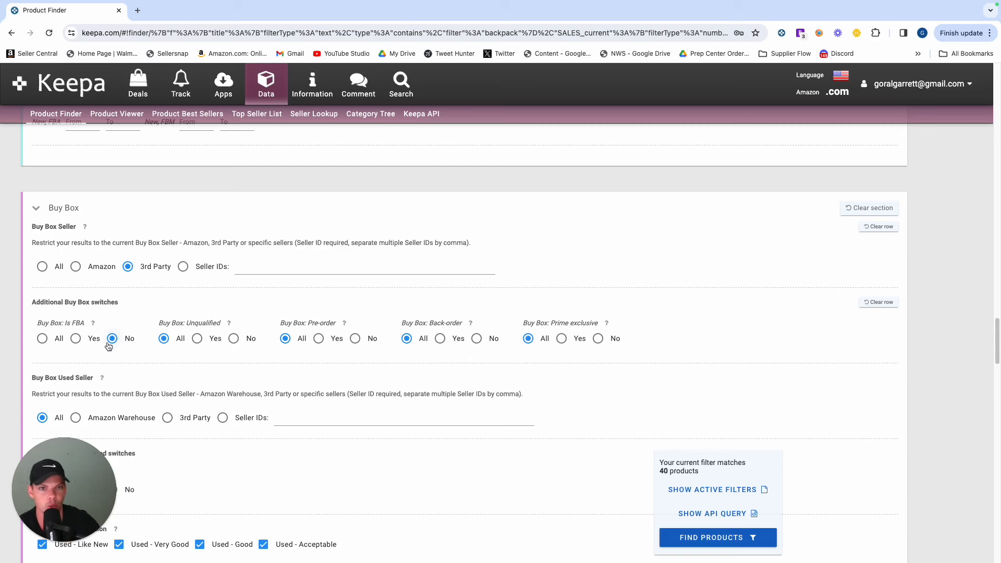
mouse_move(618, 476)
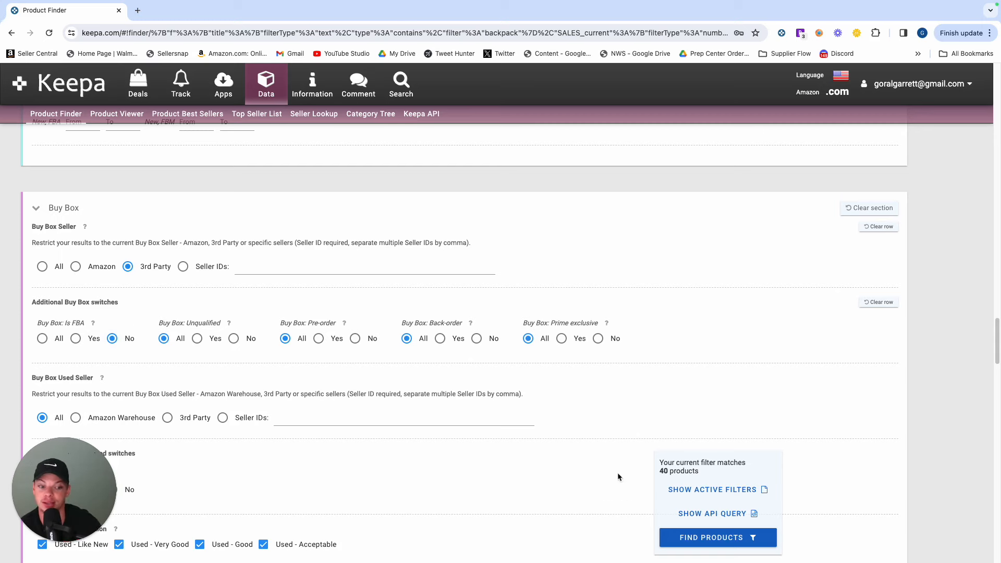
- Run Find Products to list the 40 matching Nike backpacks
left_click(717, 537)
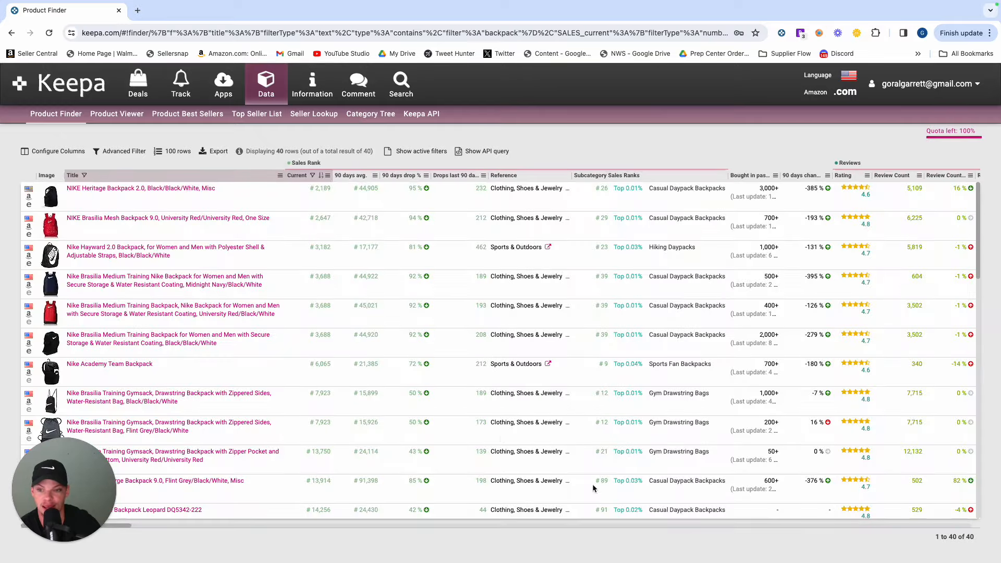
scroll("down", 3)
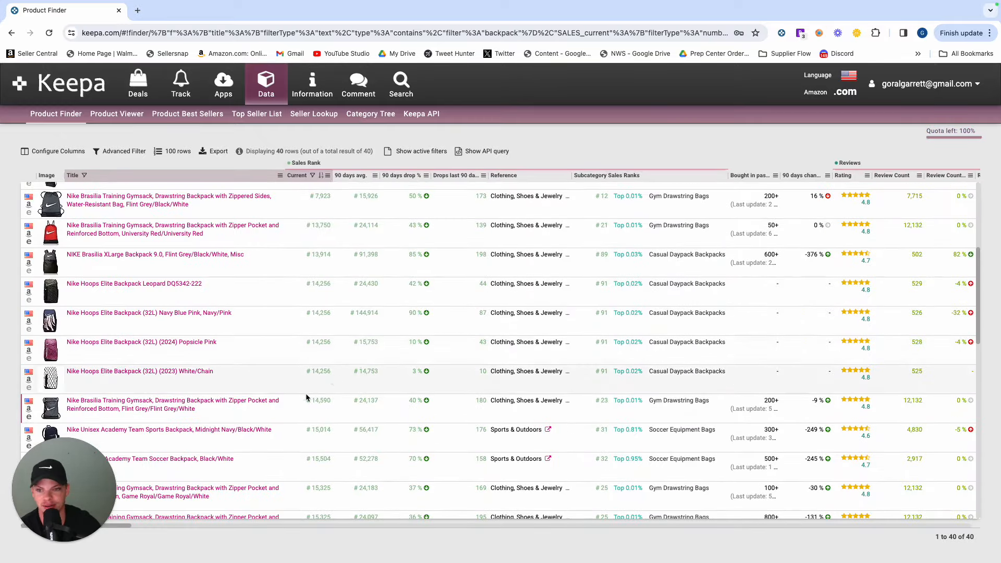
scroll("up", 3)
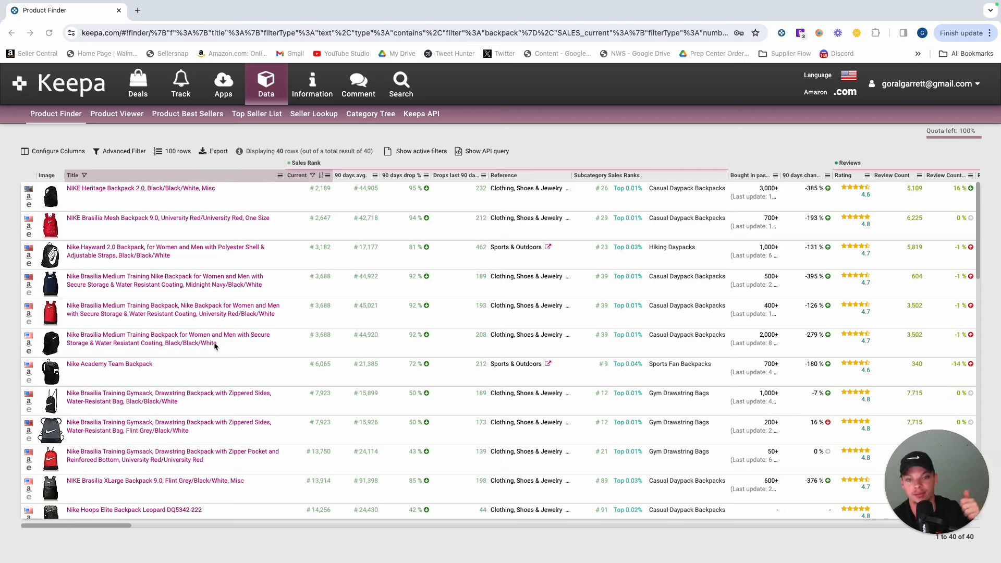
mouse_move(319, 186)
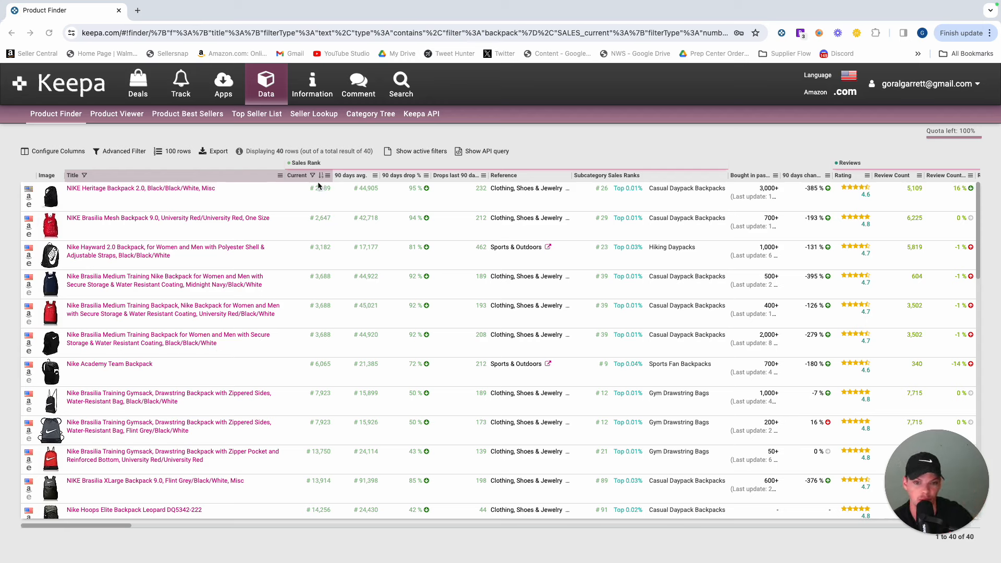
mouse_move(327, 315)
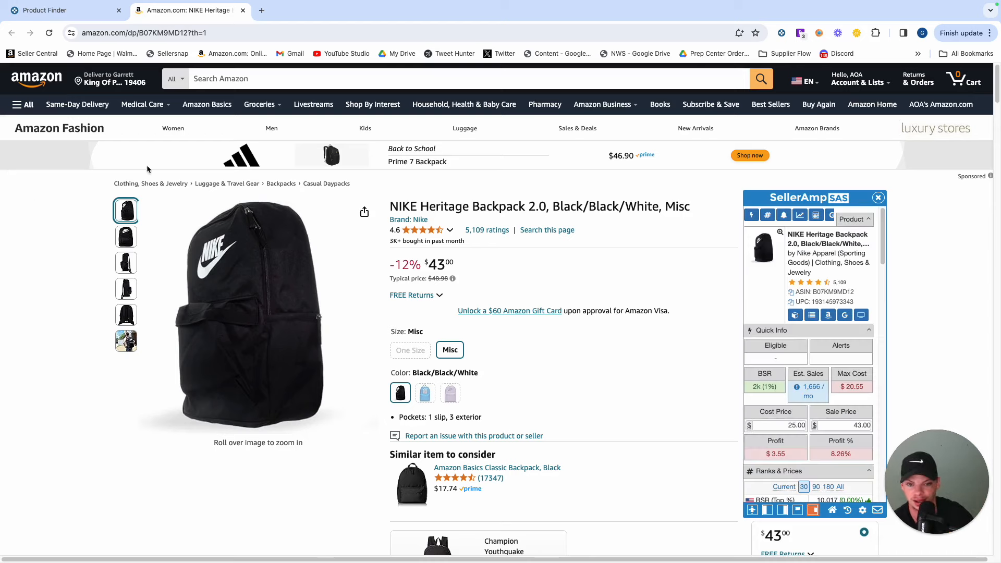
- Review the NIKE Heritage Backpack 2.0's buy box seller statistics on Amazon
scroll("down", 3)
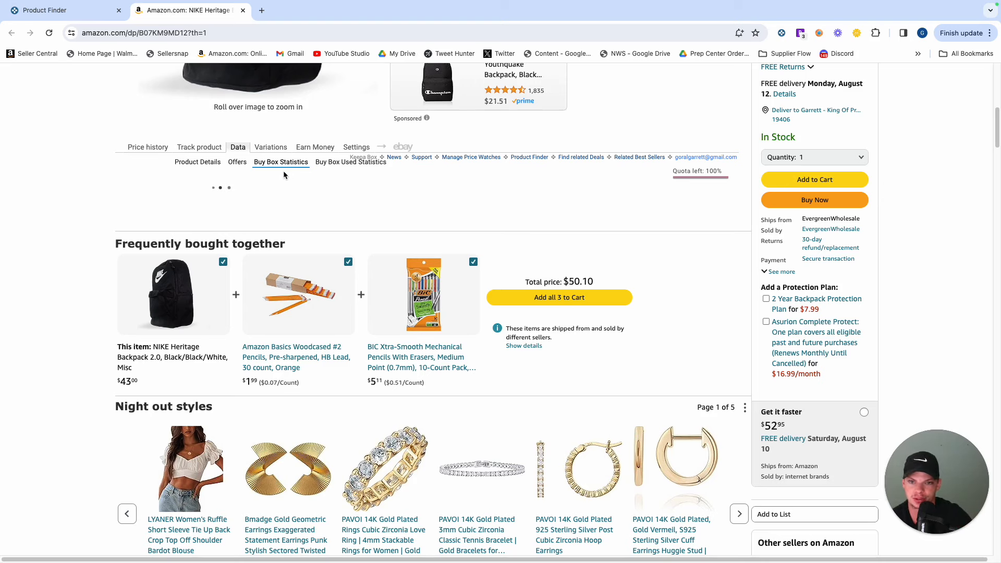
left_click(281, 162)
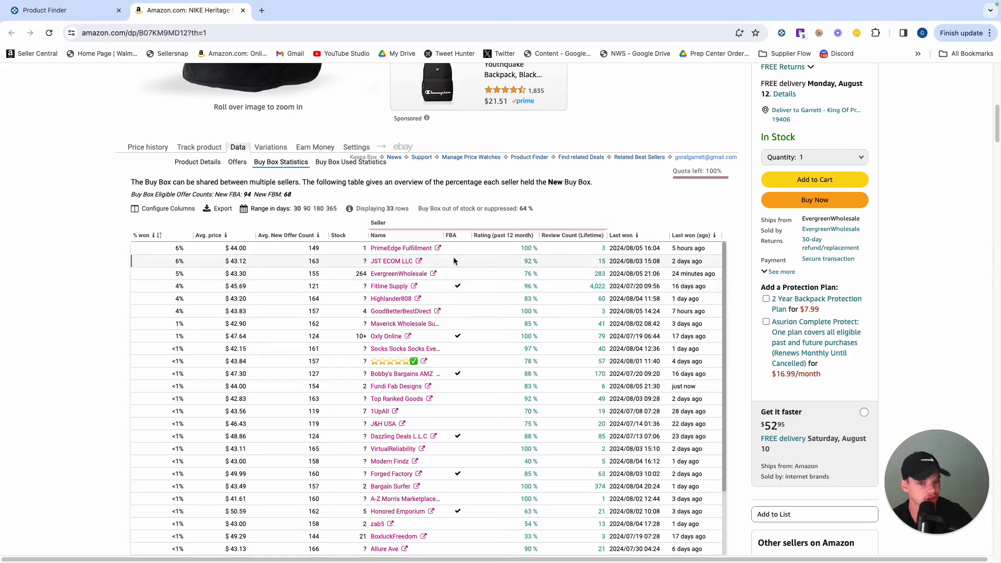
mouse_move(420, 302)
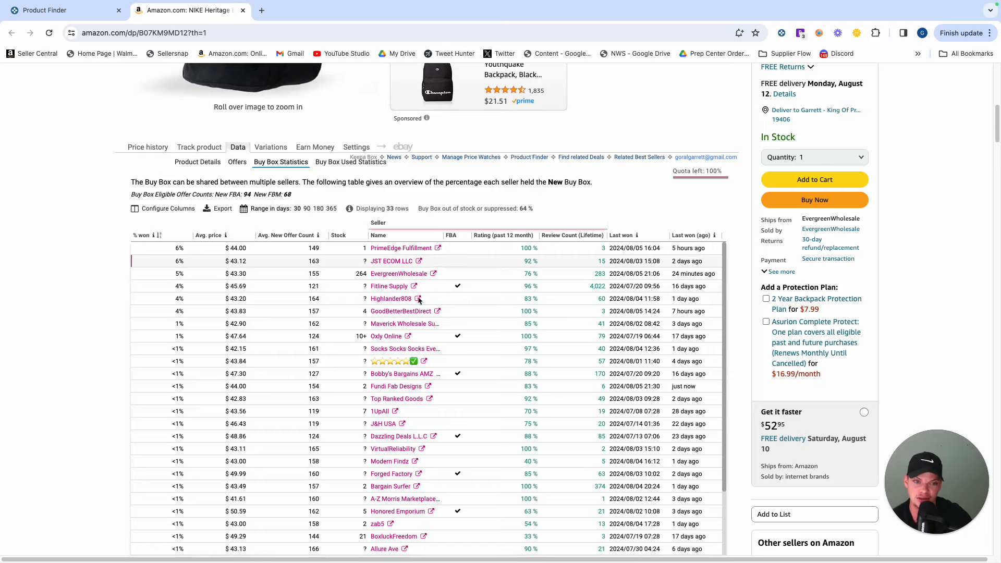
scroll("down", 3)
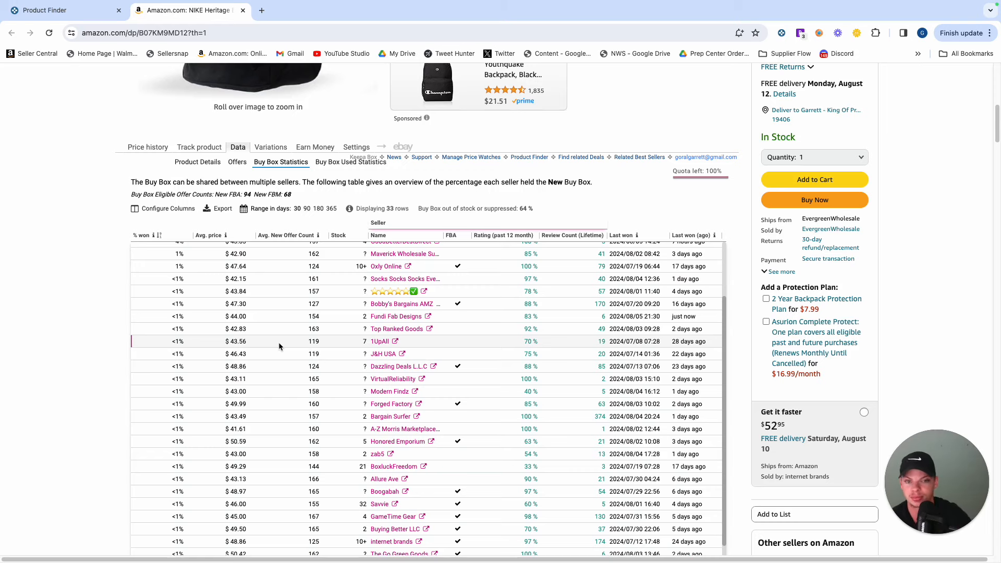
scroll("up", 3)
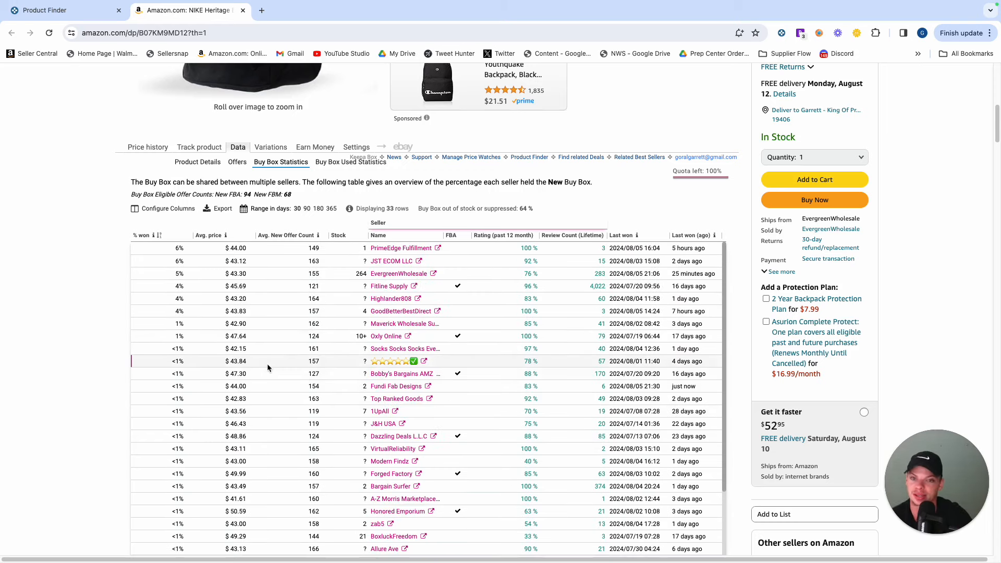
scroll("up", 3)
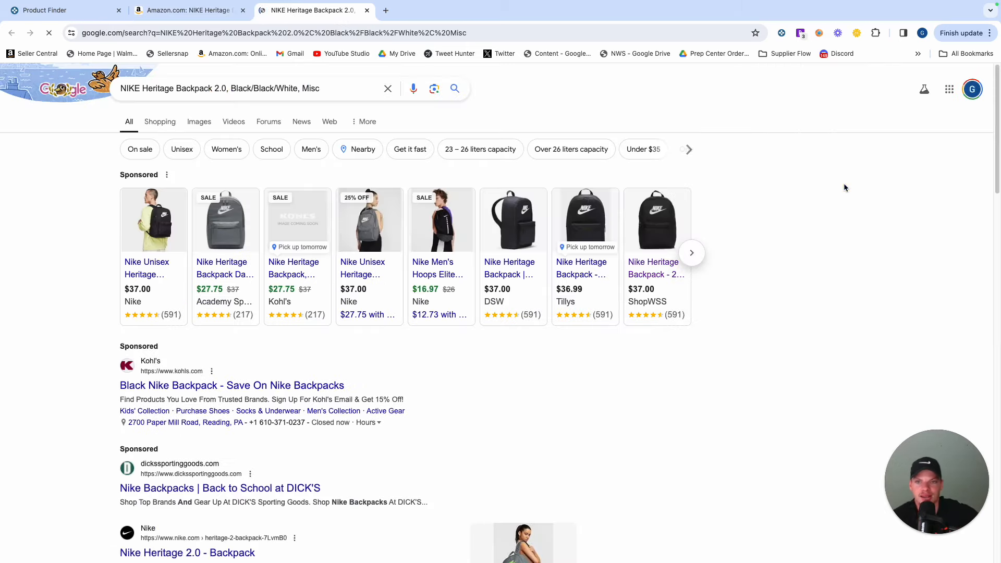
- Enter a cost price of 22 in SellerAmp for ~15% profit and view the price history
left_click(185, 10)
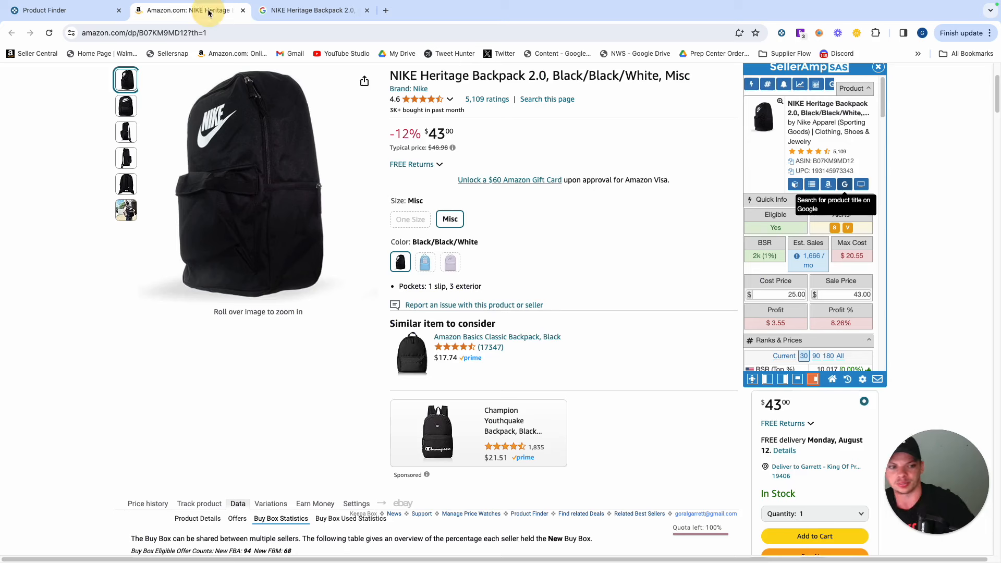
left_click(775, 294)
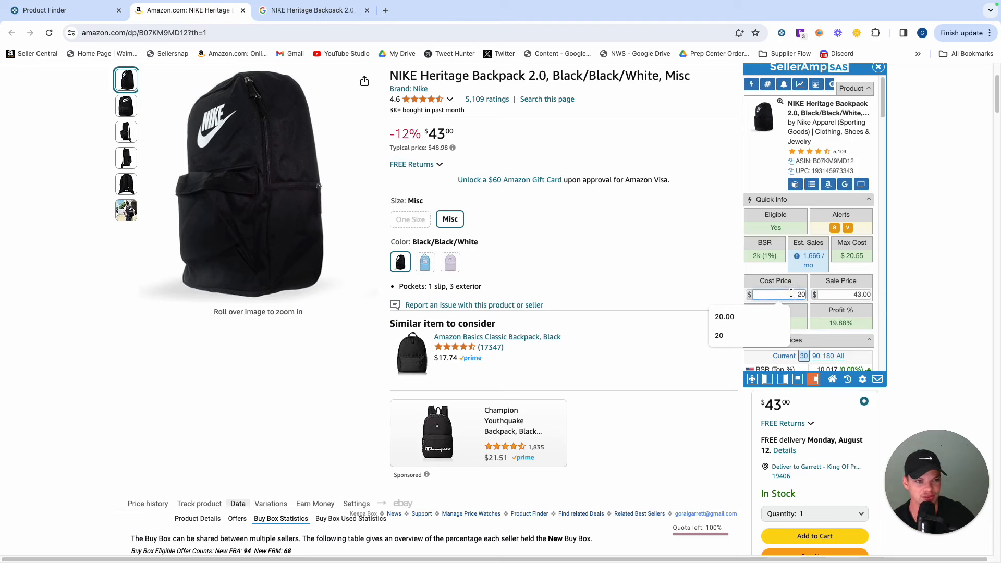
type("22")
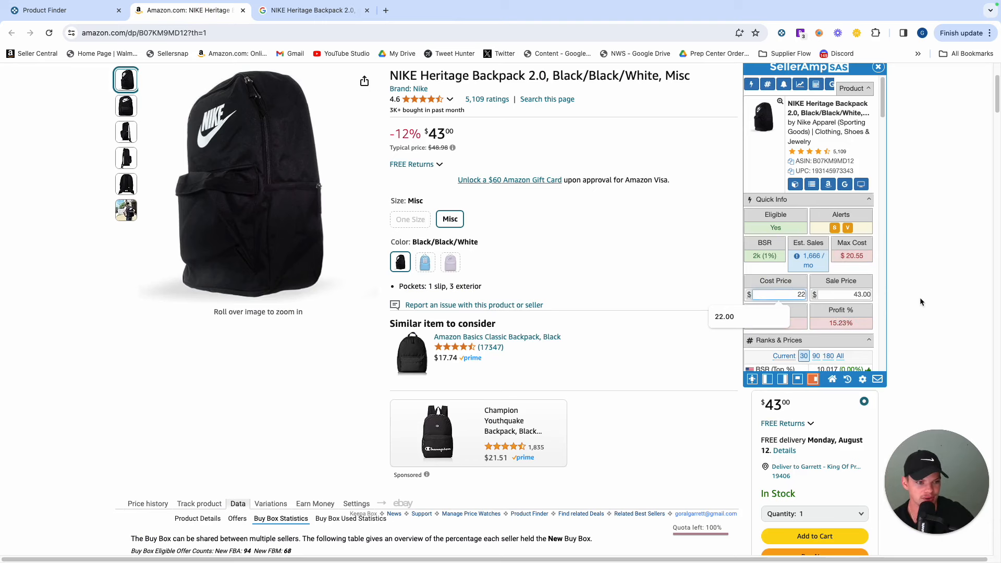
scroll("down", 3)
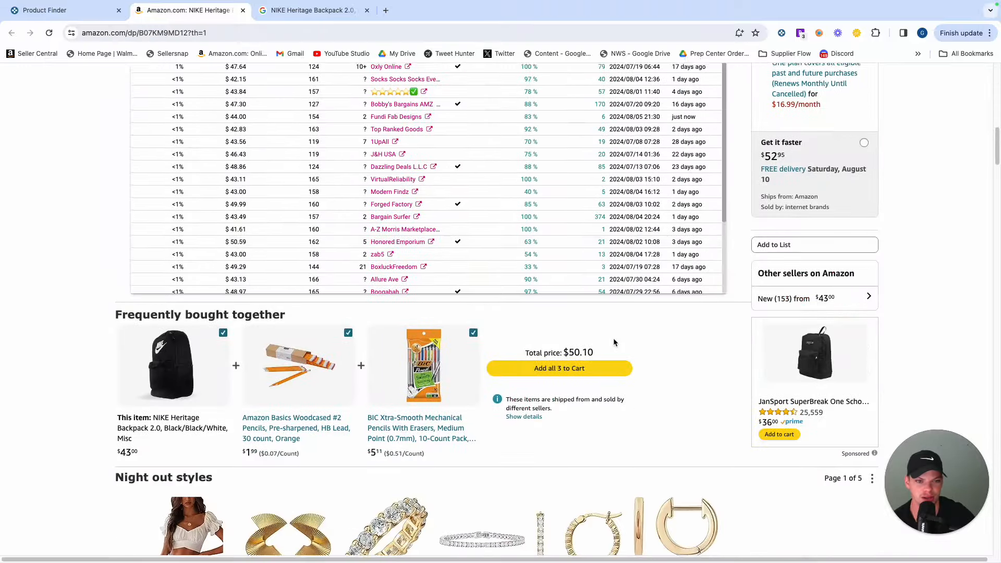
scroll("up", 3)
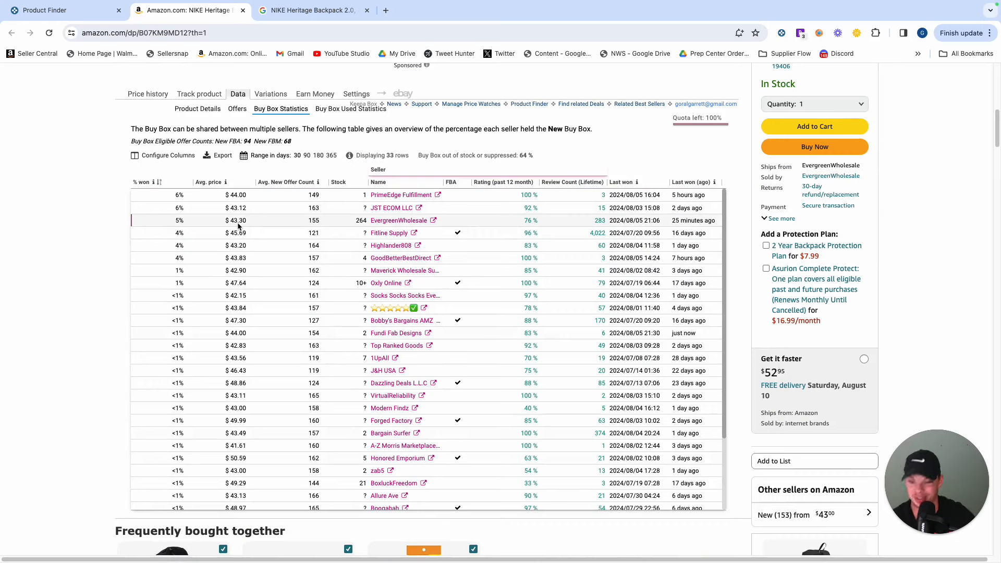
left_click(147, 94)
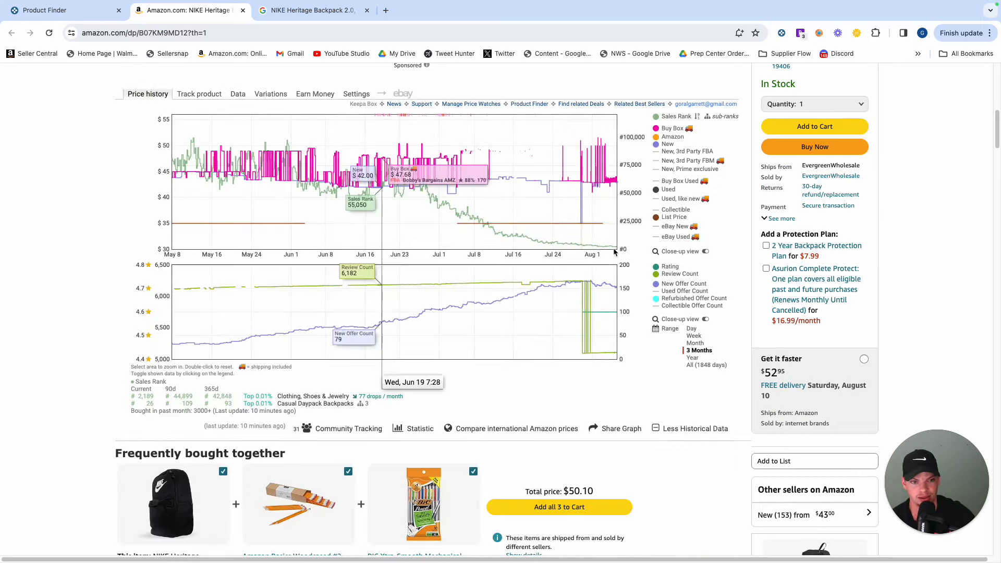
mouse_move(623, 184)
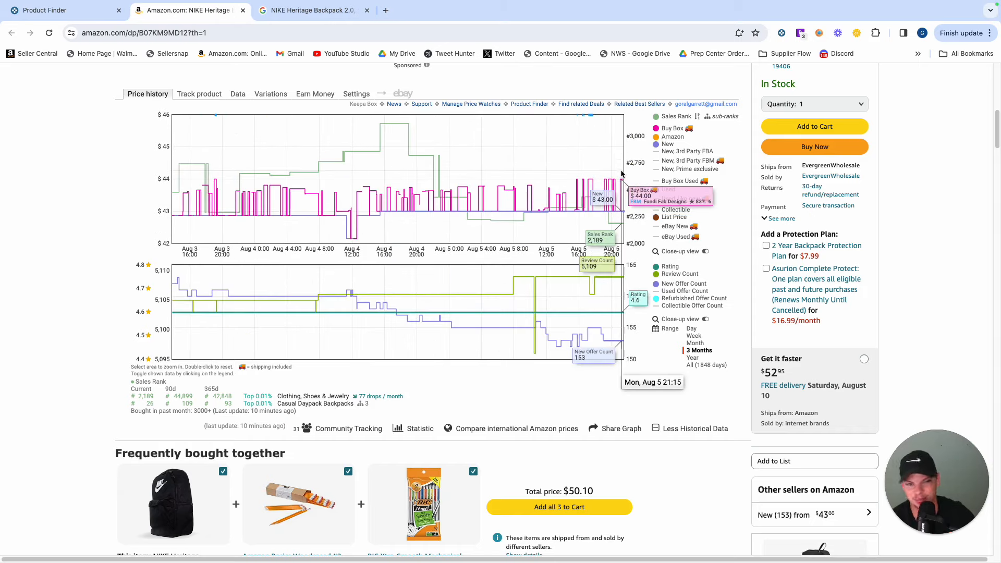
mouse_move(584, 177)
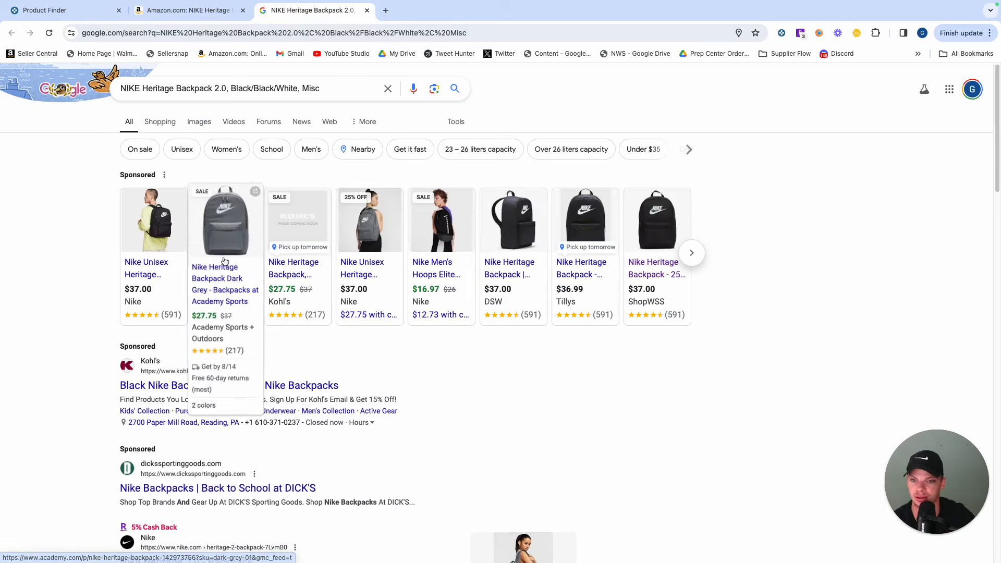
- Open the backpack's Academy Sports listing at $27.75 from the Google results
left_click(185, 11)
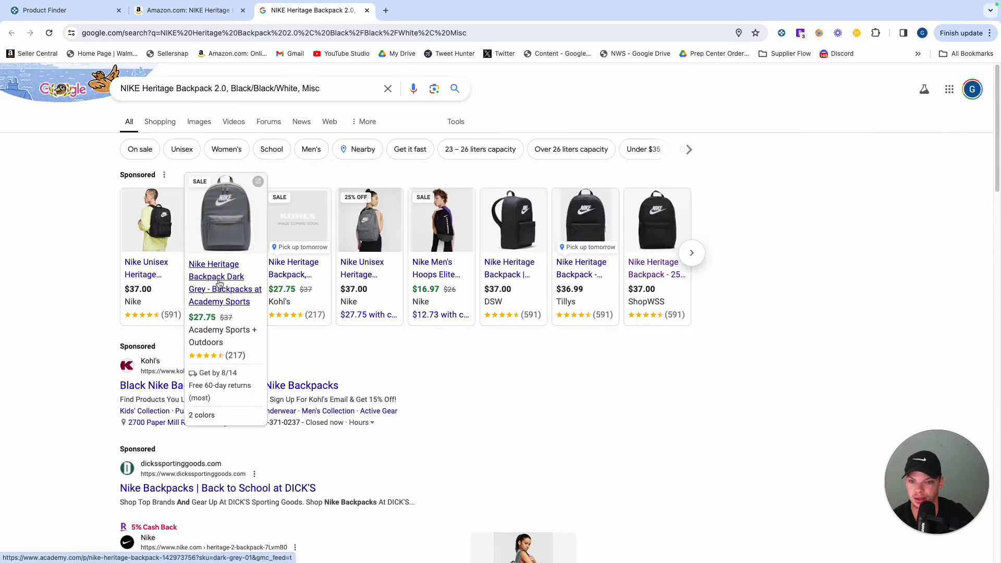
left_click(216, 276)
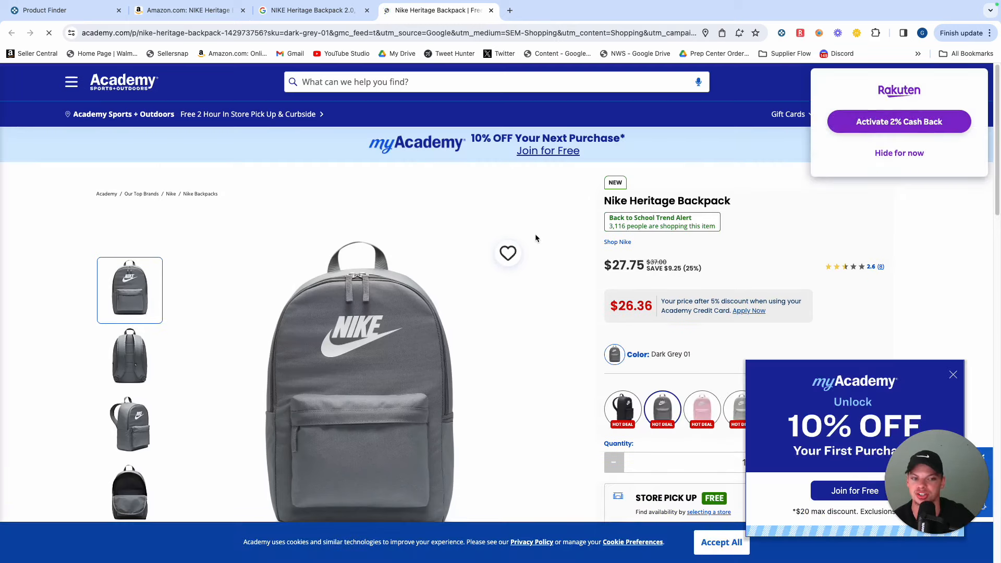
scroll("down", 3)
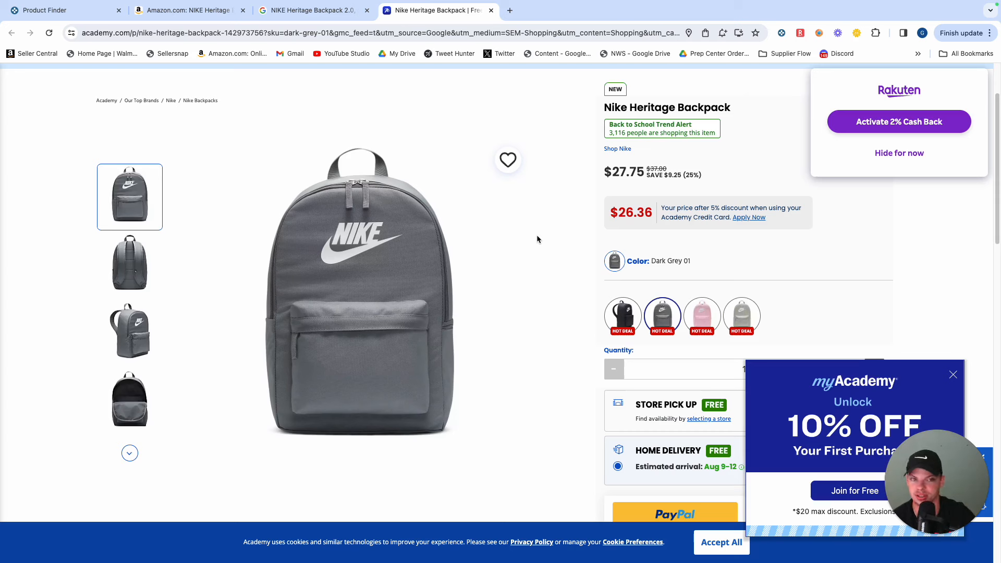
mouse_move(469, 194)
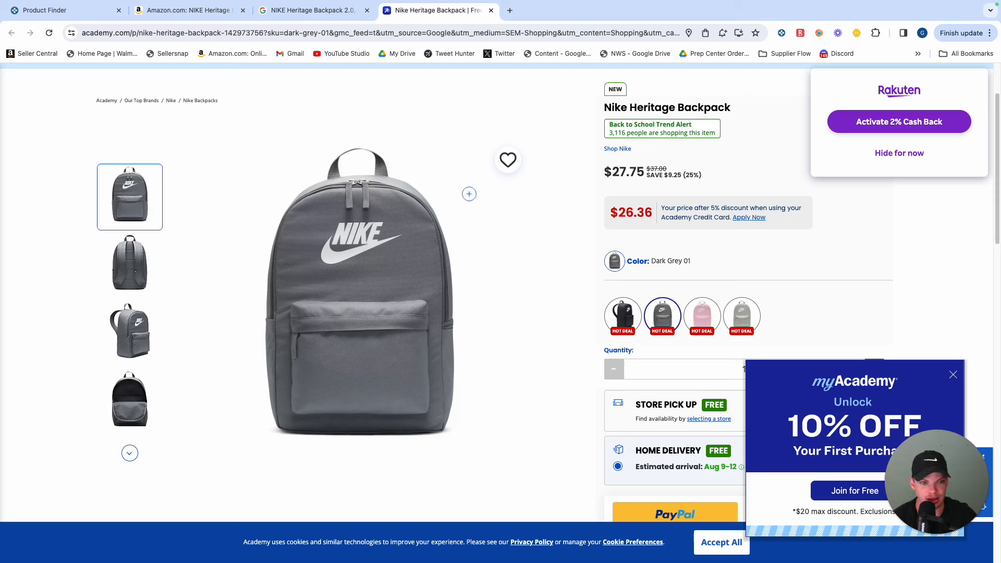
scroll("up", 3)
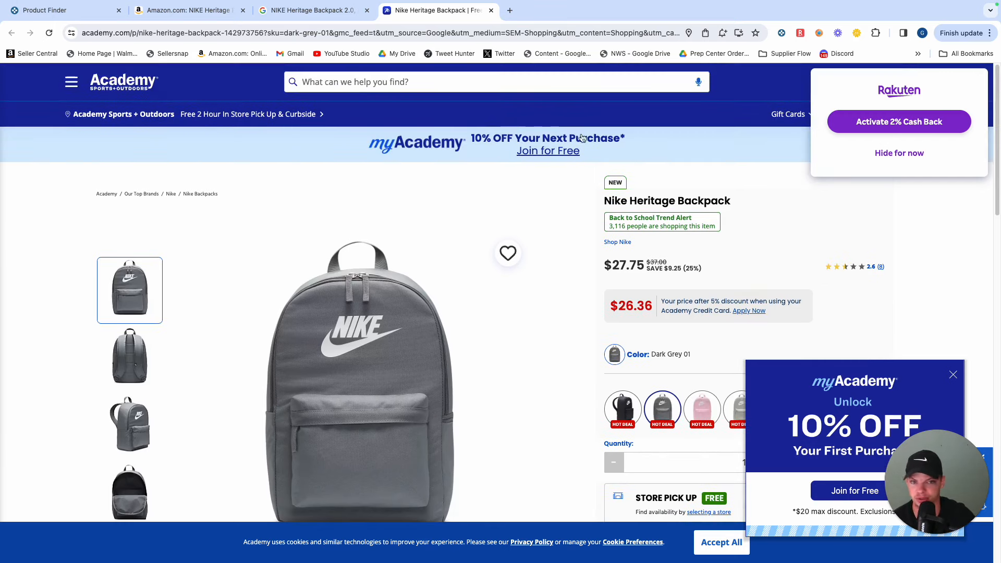
scroll("down", 3)
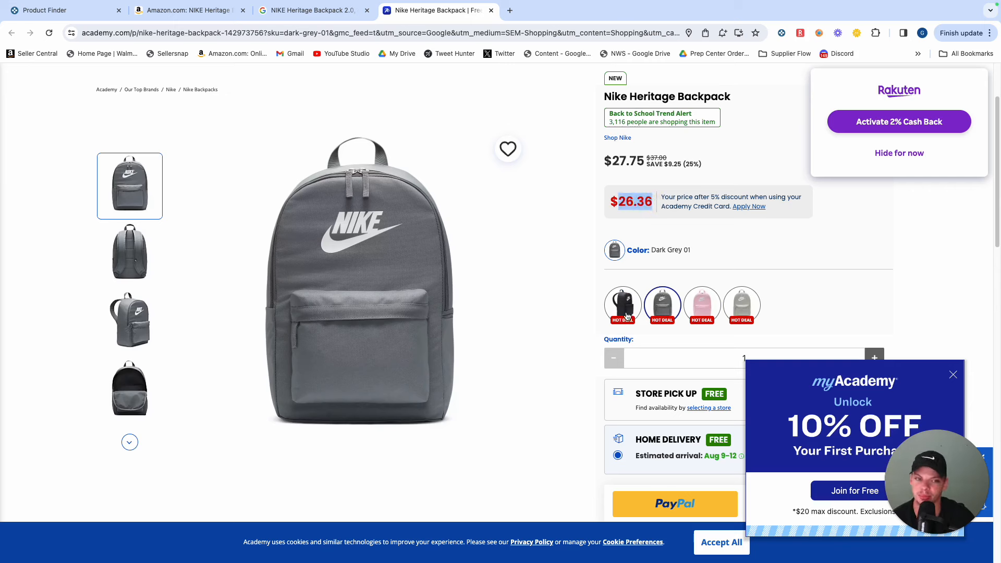
- Switch the Academy backpack to black, then return to the Google results
left_click(621, 303)
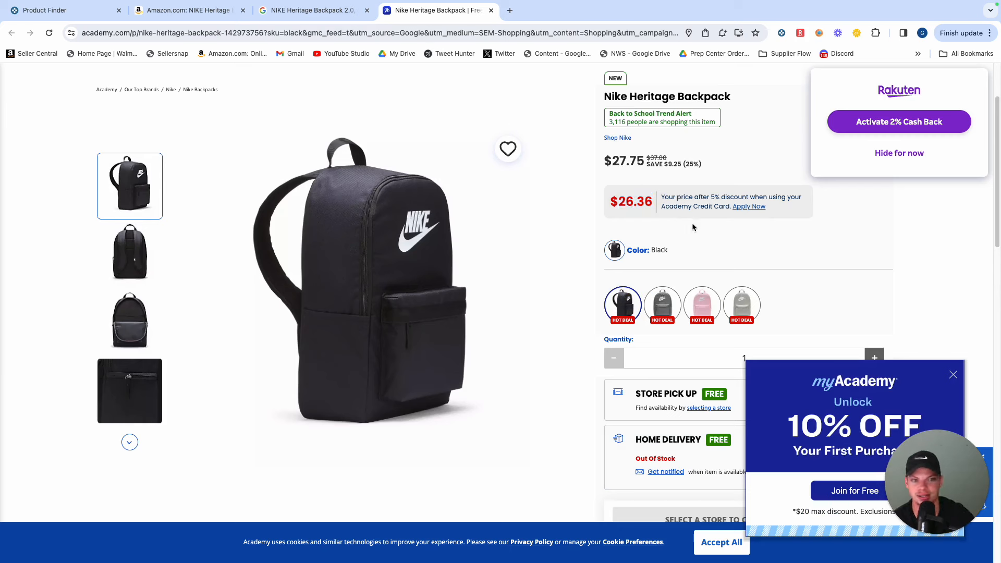
mouse_move(292, 54)
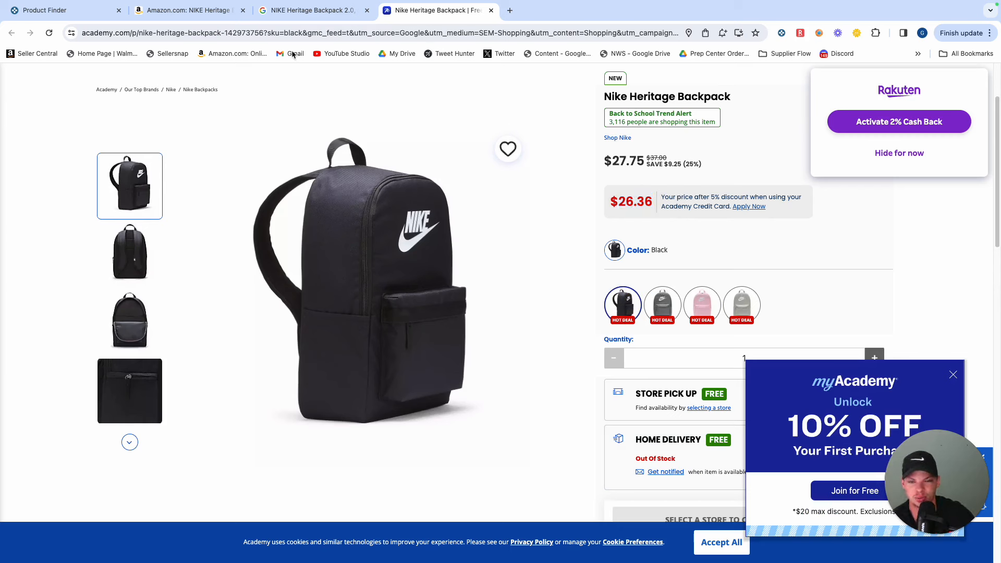
left_click(312, 11)
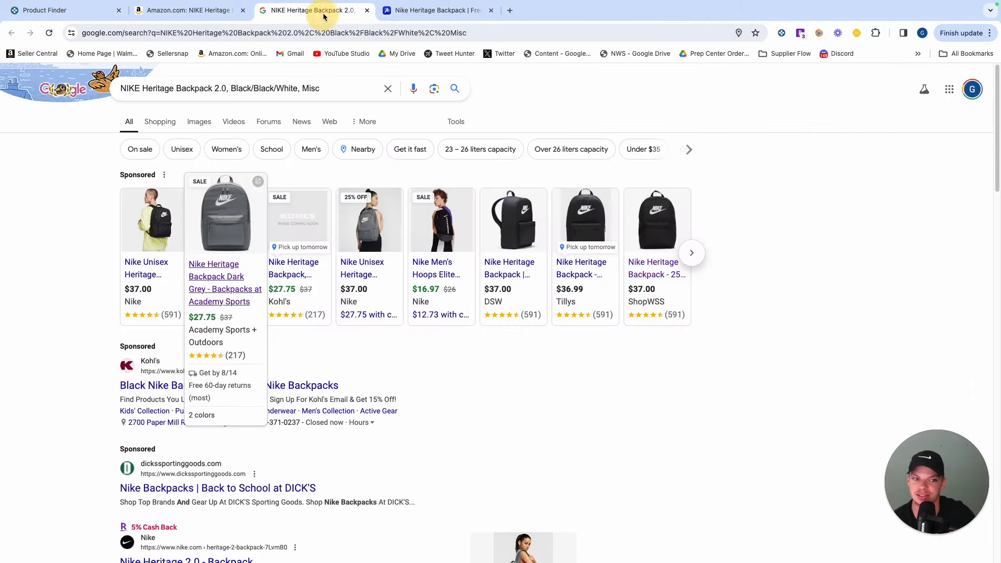
- Leave the Amazon and Google tabs and return to the Keepa list of 40 Nike backpacks
left_click(185, 10)
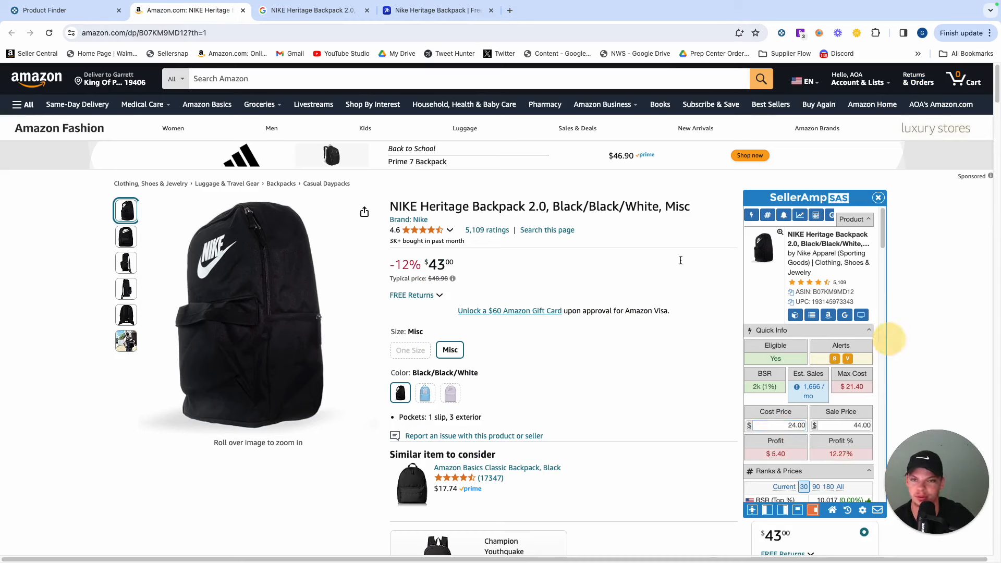
mouse_move(526, 300)
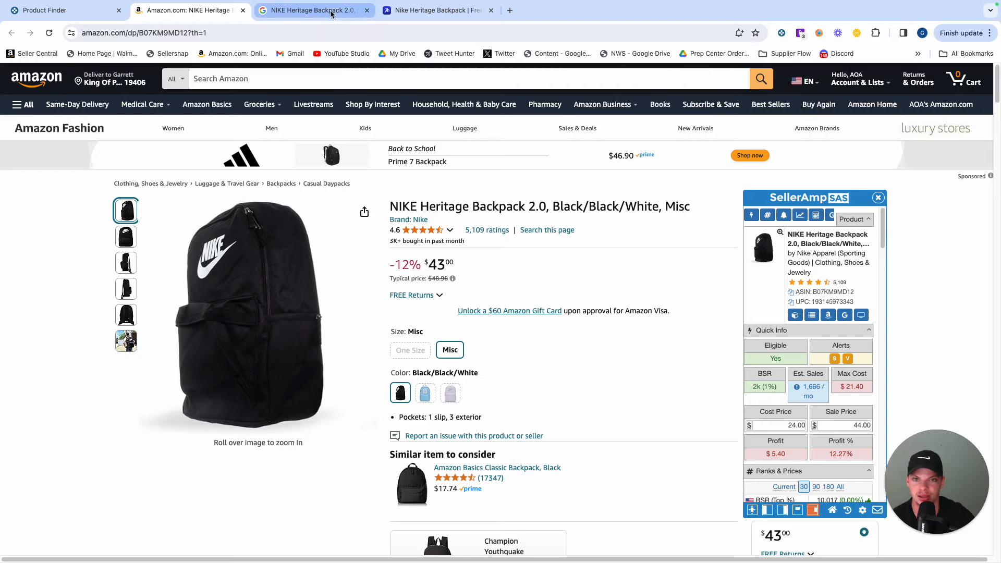
mouse_move(313, 11)
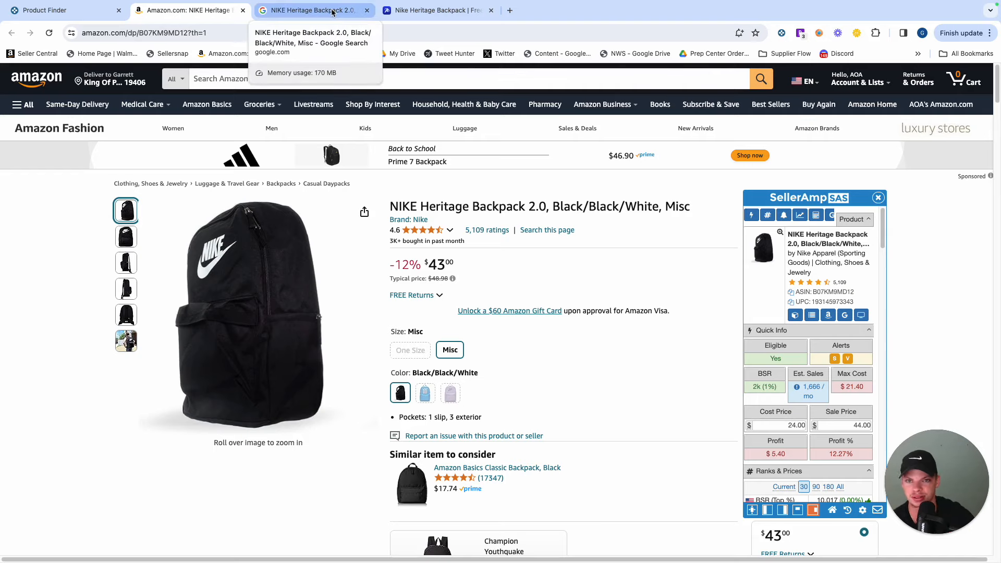
left_click(312, 10)
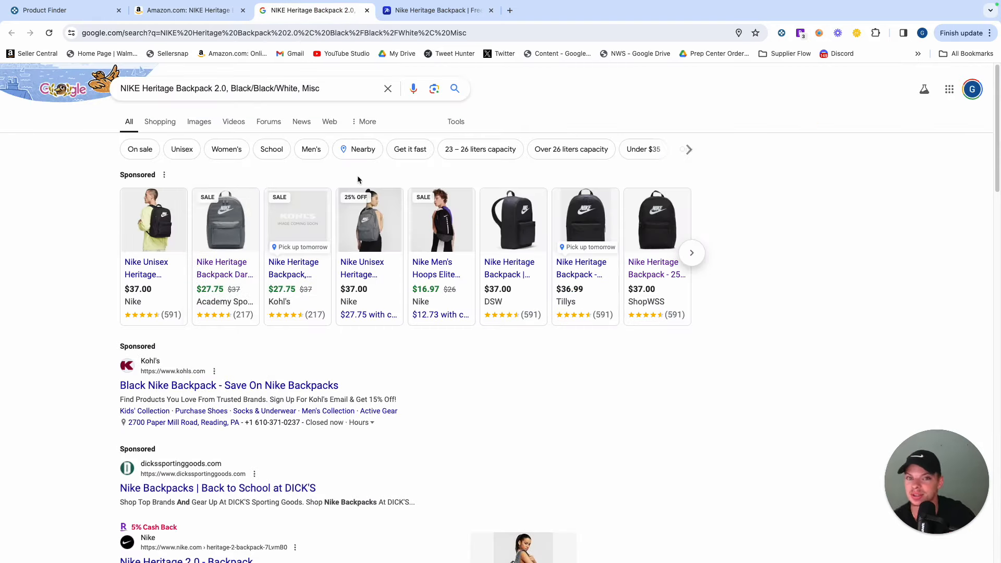
mouse_move(413, 178)
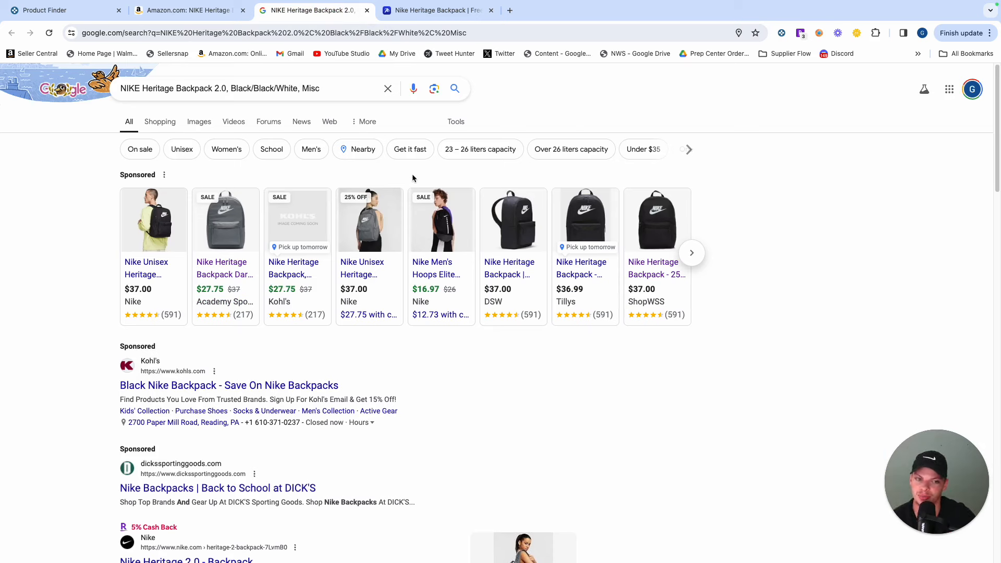
mouse_move(411, 184)
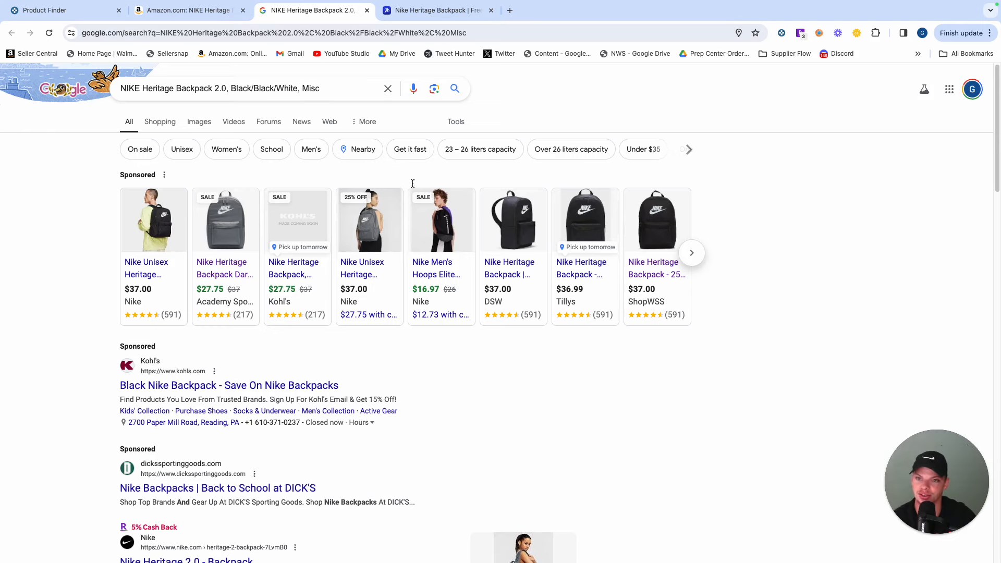
left_click(64, 11)
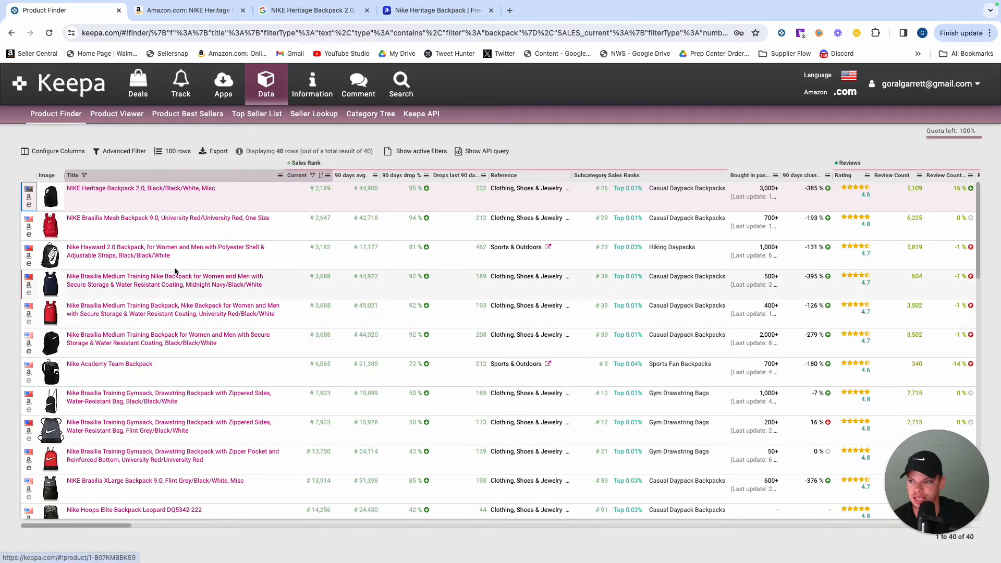
mouse_move(119, 165)
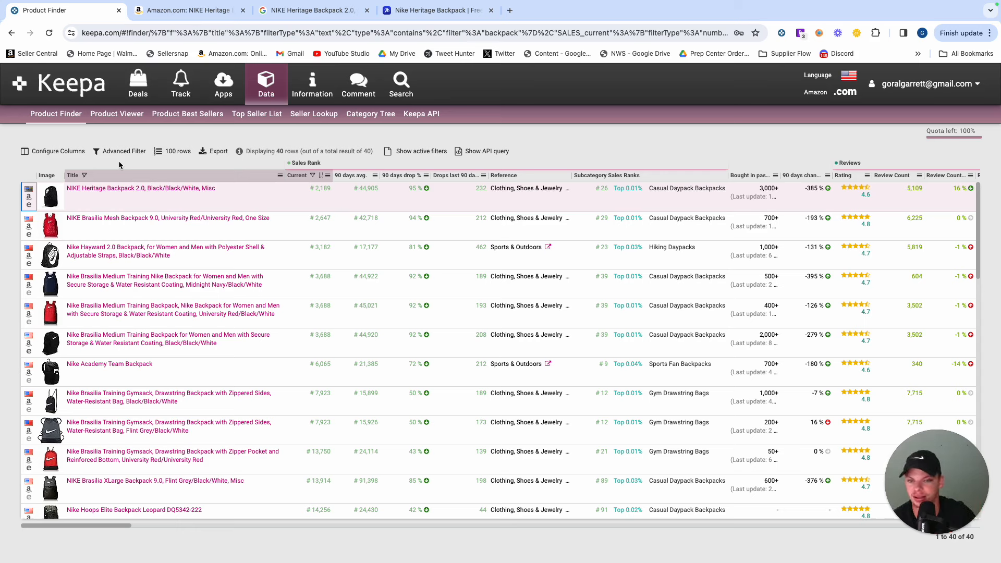
mouse_move(124, 213)
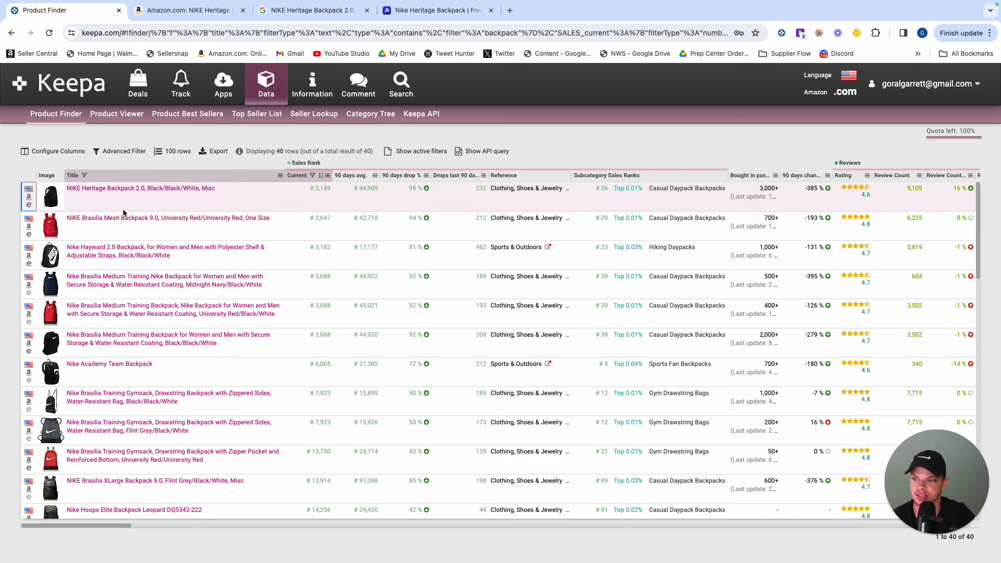
mouse_move(127, 220)
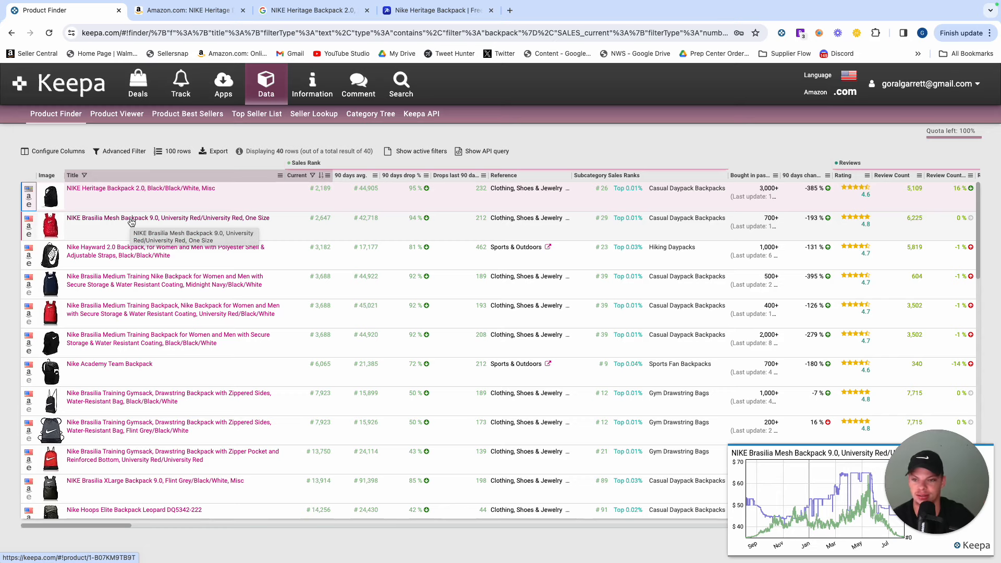
- Return from the results to the Advanced Filter form with the 50000 rank cap
scroll("down", 3)
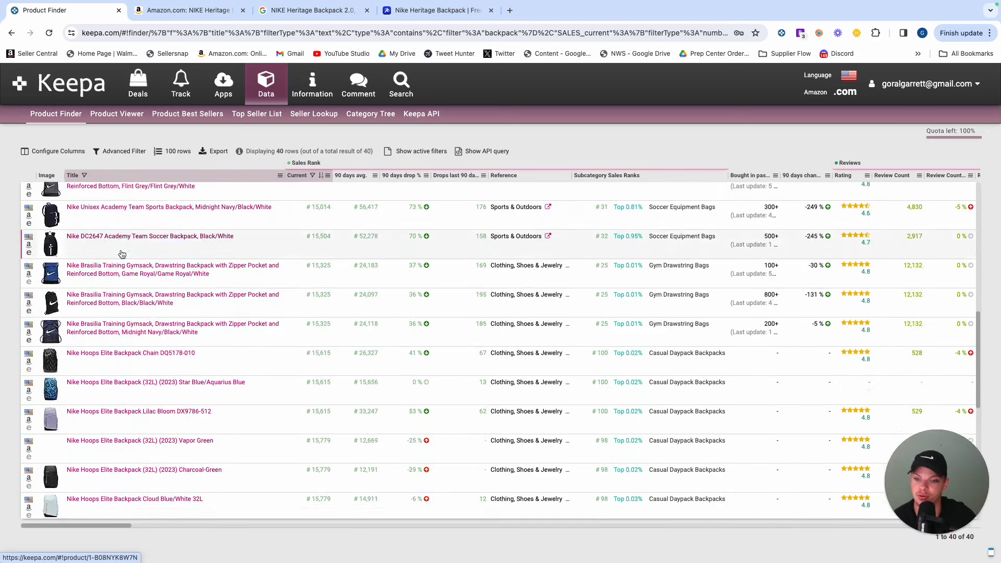
scroll("down", 3)
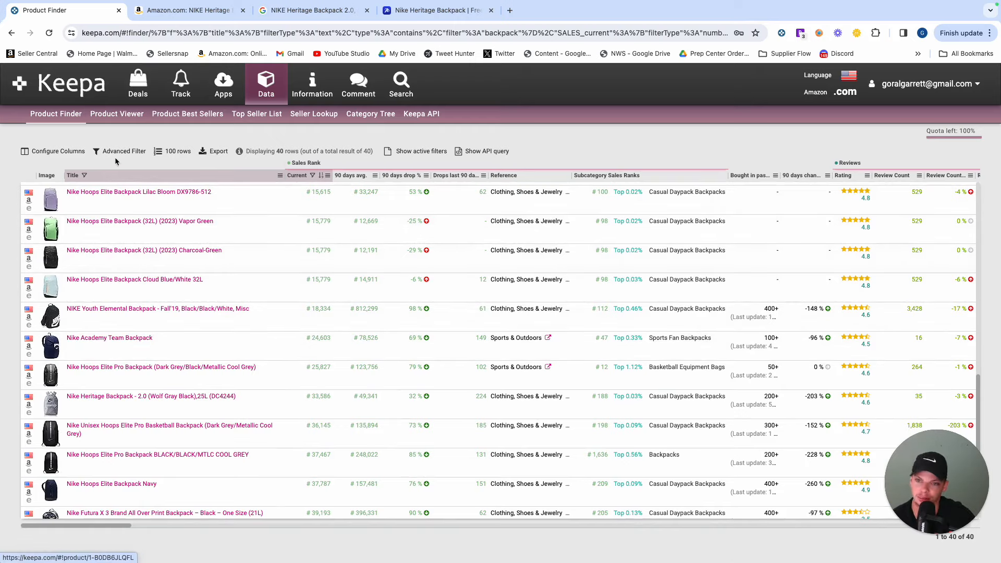
left_click(123, 151)
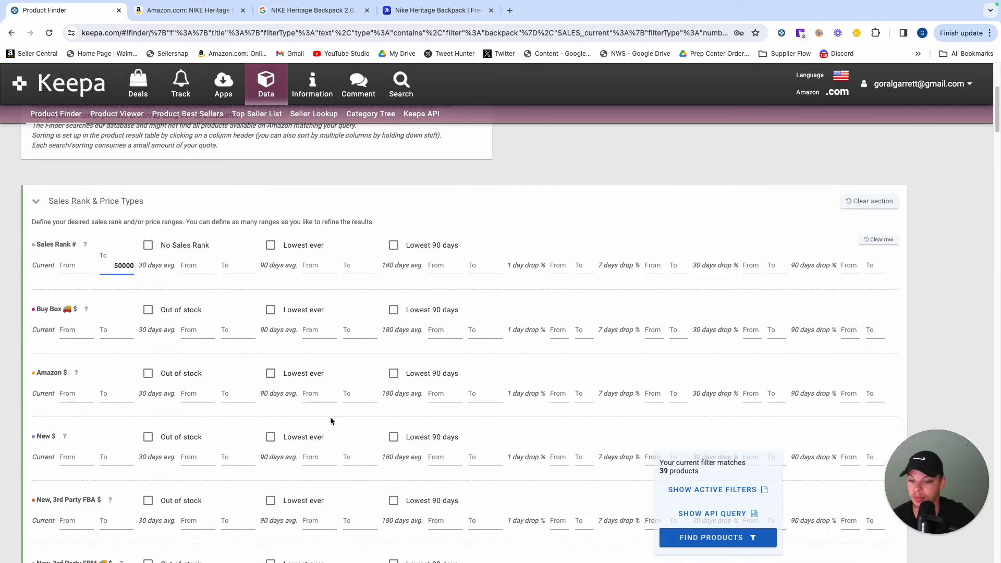
- Clear the title keyword and Nike brand, setting the Brand filter to Crayola
scroll("down", 3)
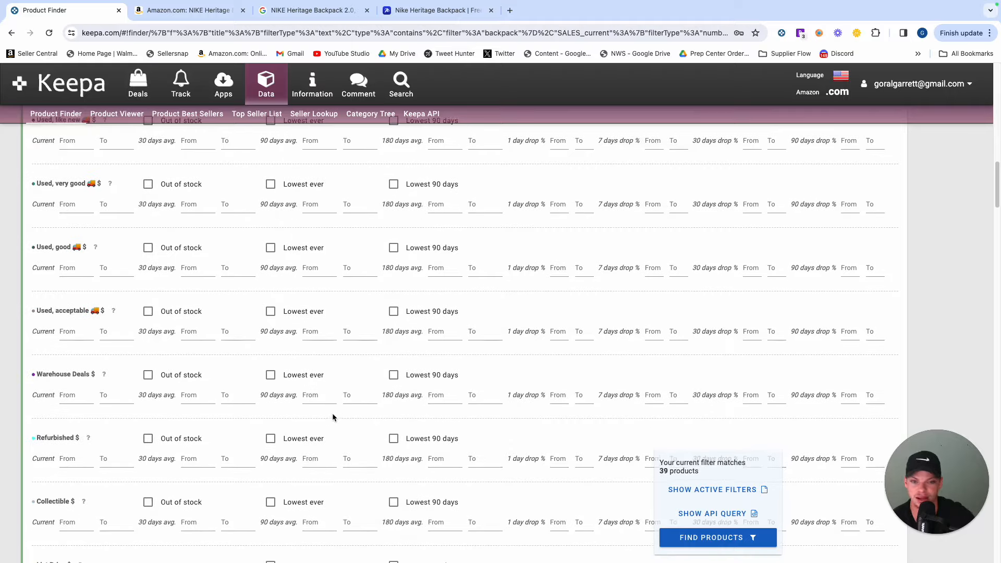
scroll("down", 3)
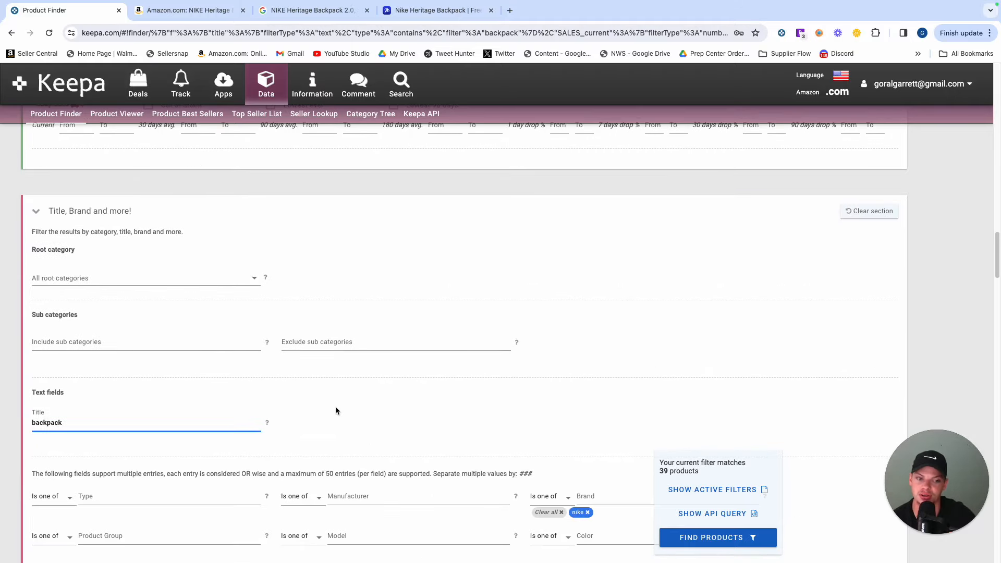
scroll("down", 3)
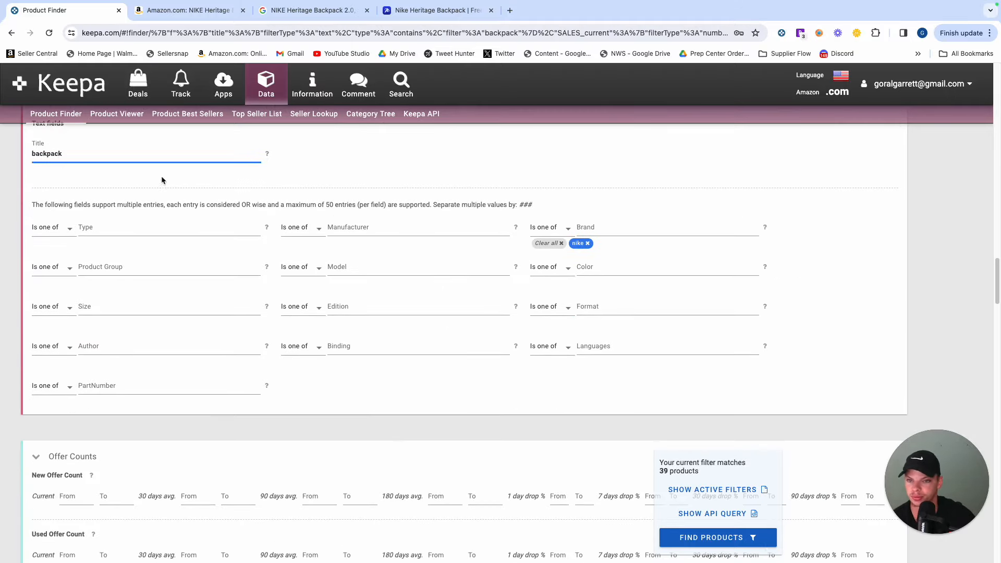
key("ctrl+a")
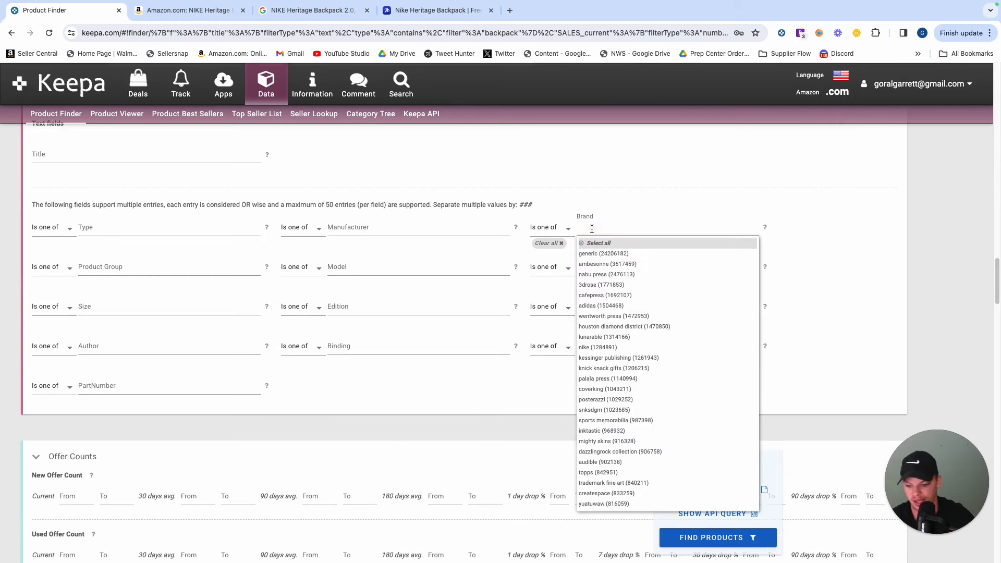
type("adidas")
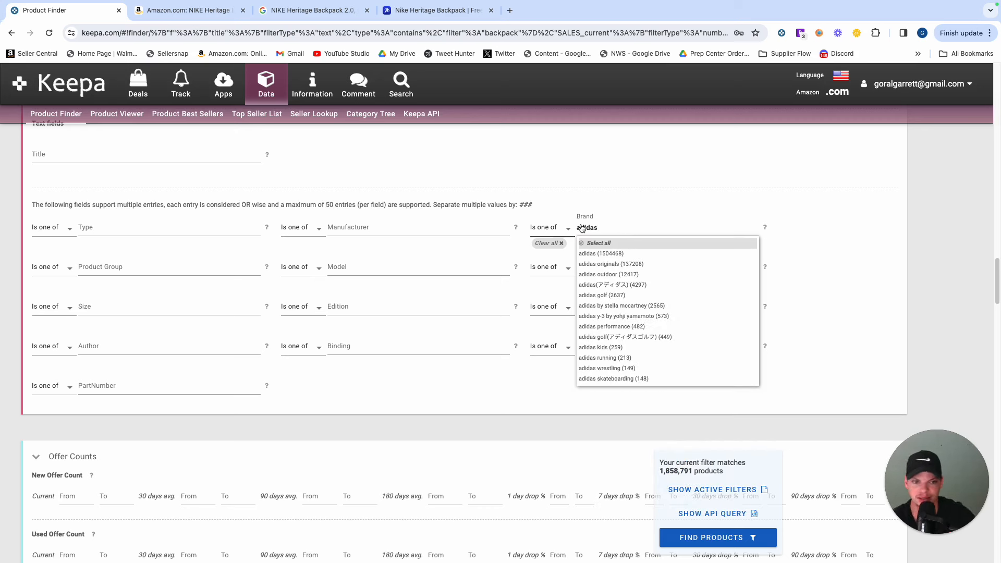
type("cra")
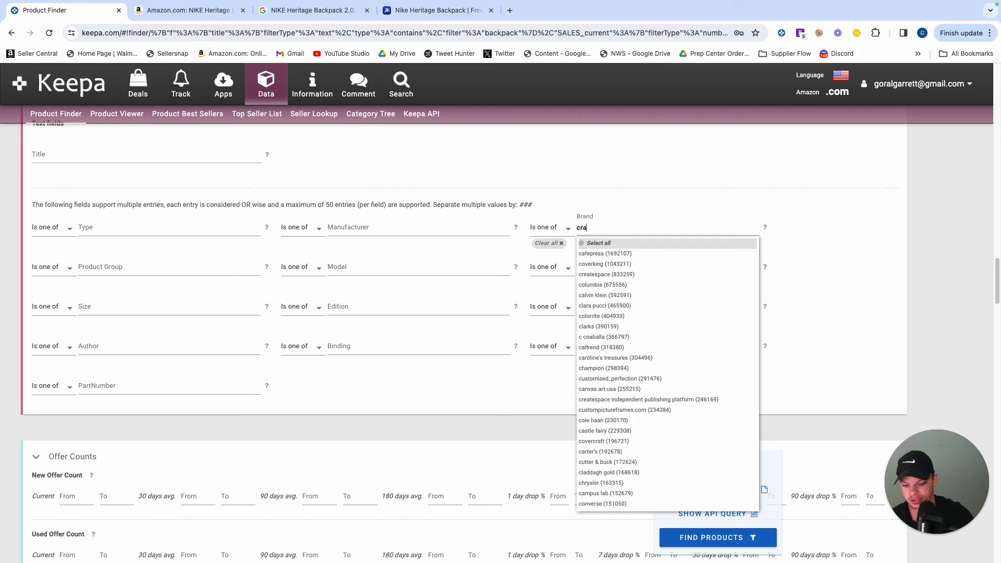
type("yp")
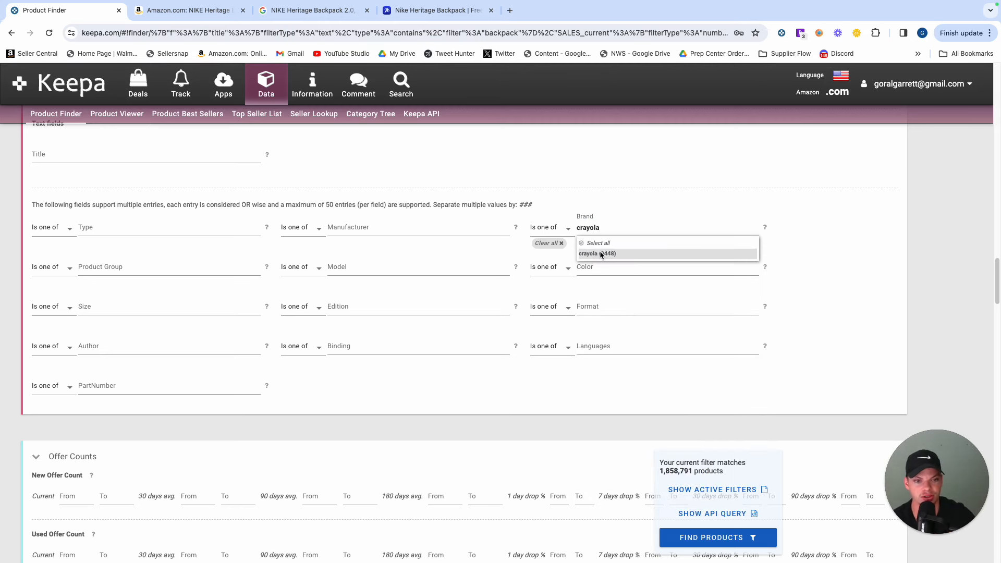
left_click(595, 253)
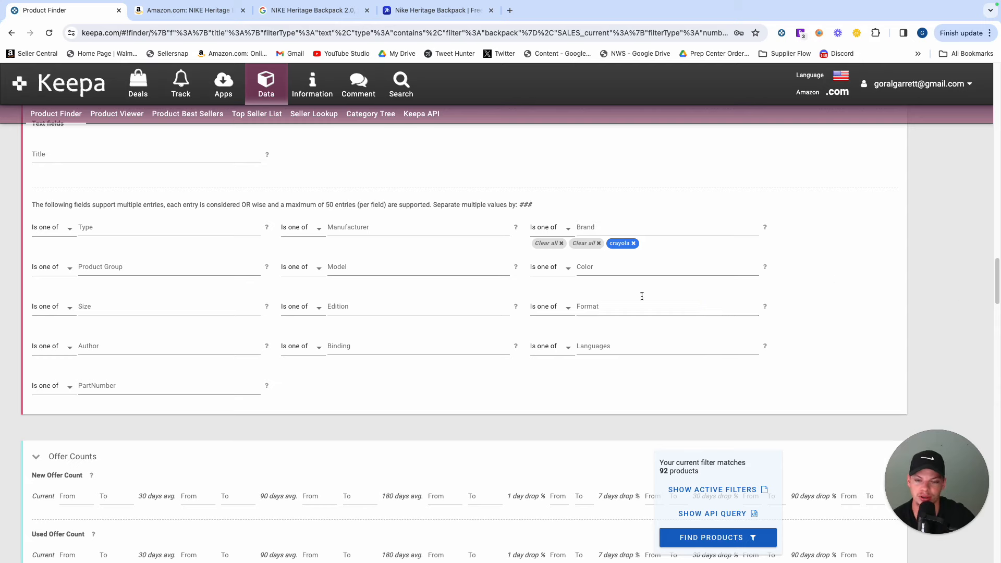
mouse_move(716, 537)
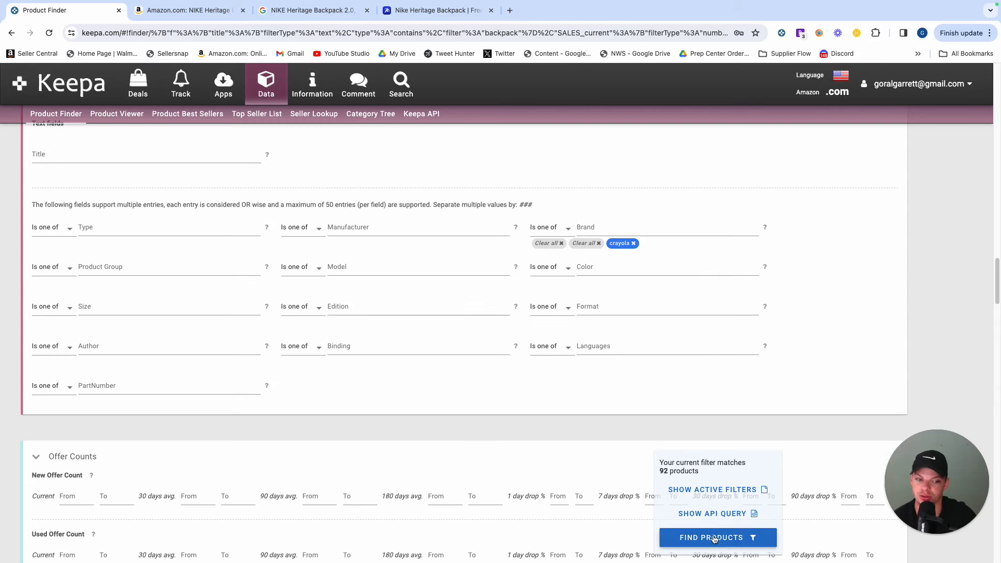
- Rerun the Product Finder to list the 92 matching Crayola products
left_click(710, 537)
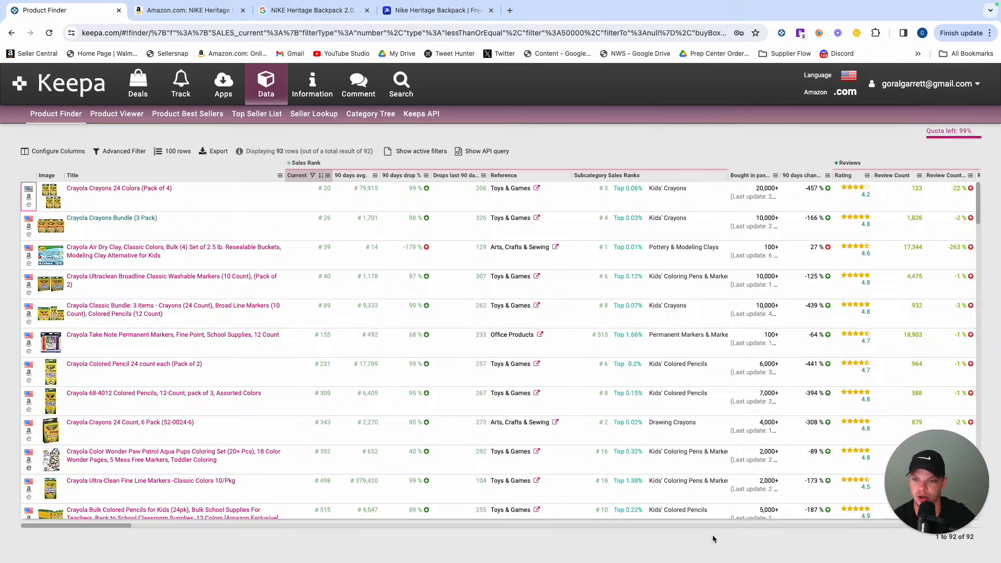
mouse_move(118, 165)
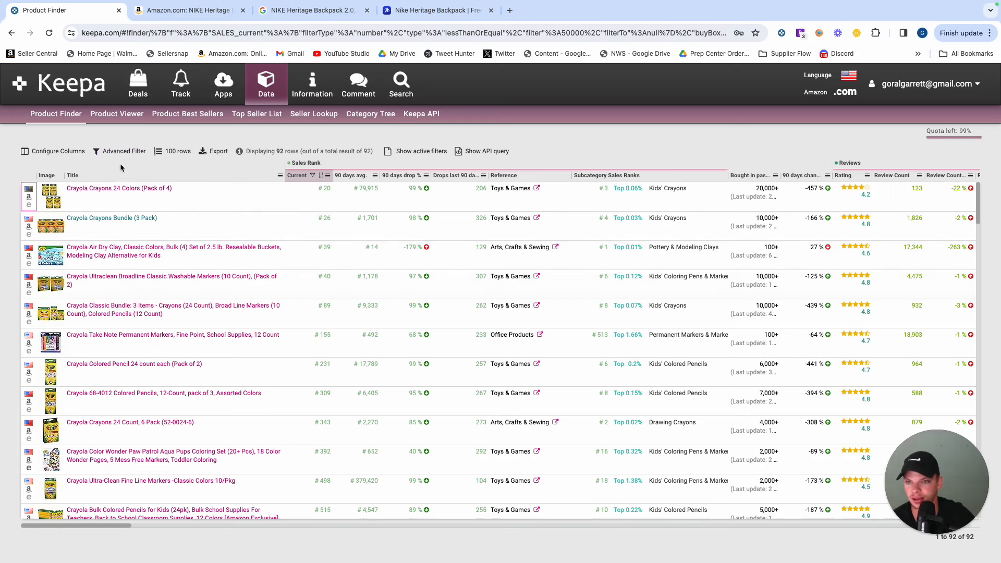
mouse_move(72, 90)
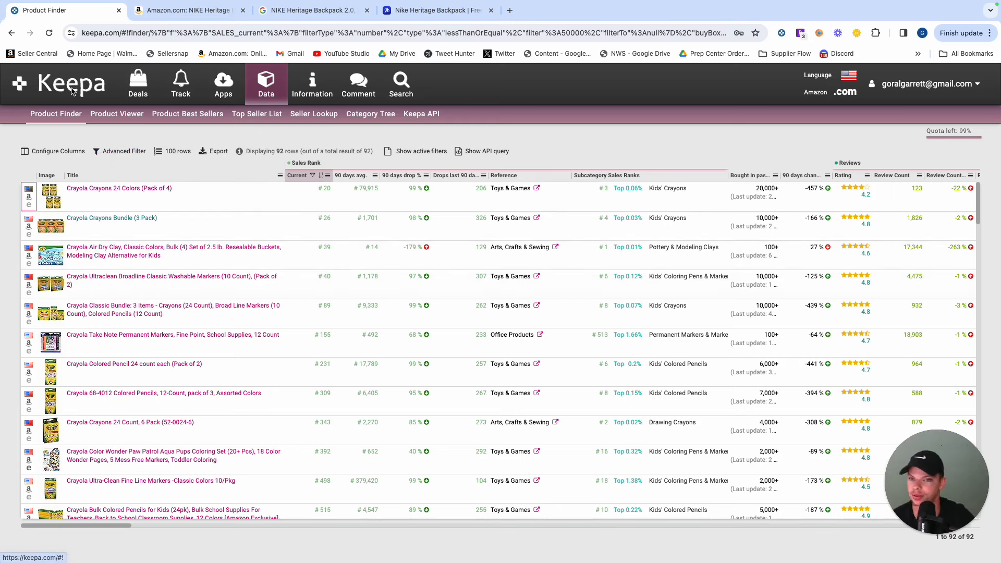